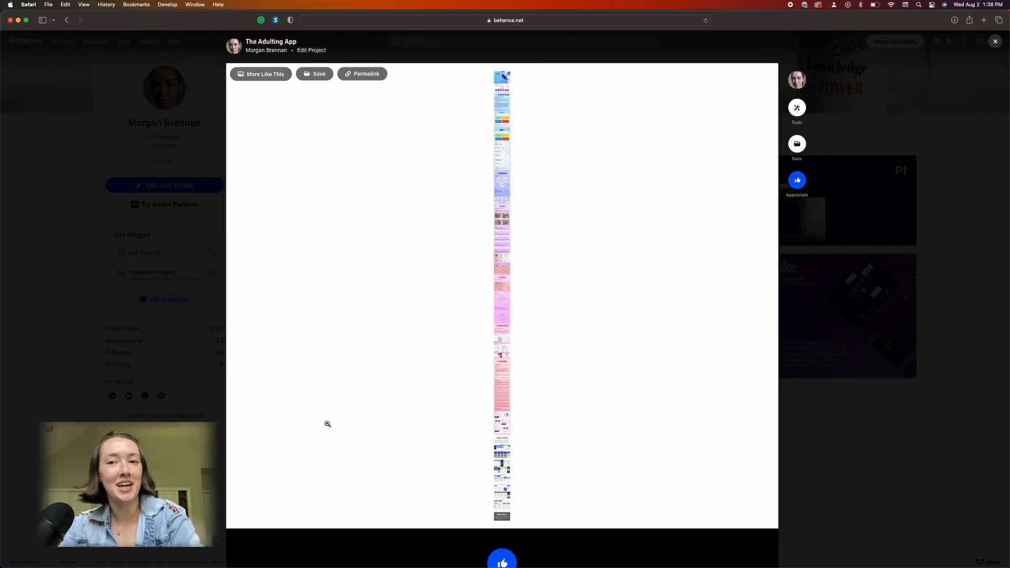
pyautogui.moveTo(392, 257)
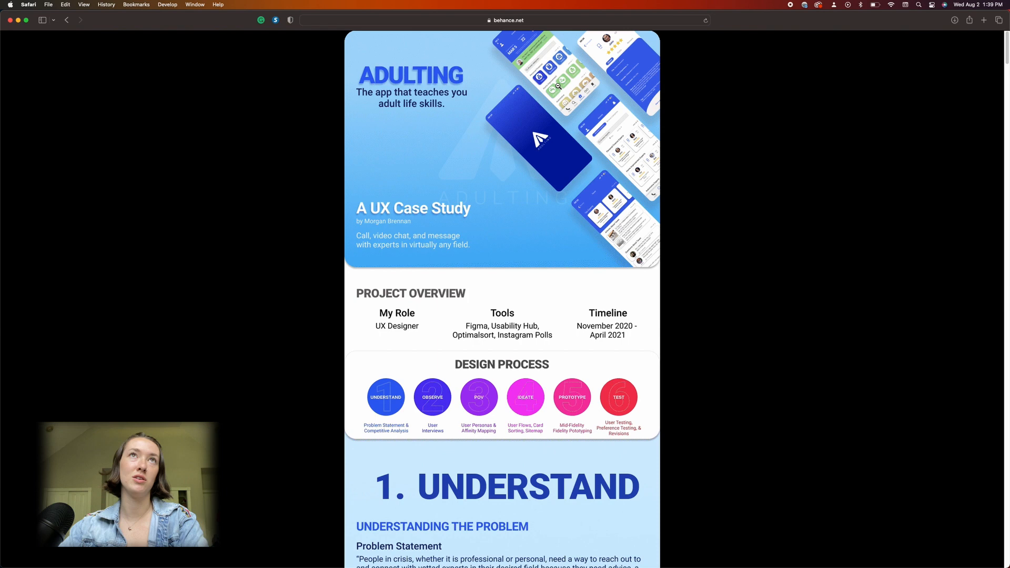
pyautogui.moveTo(603, 141)
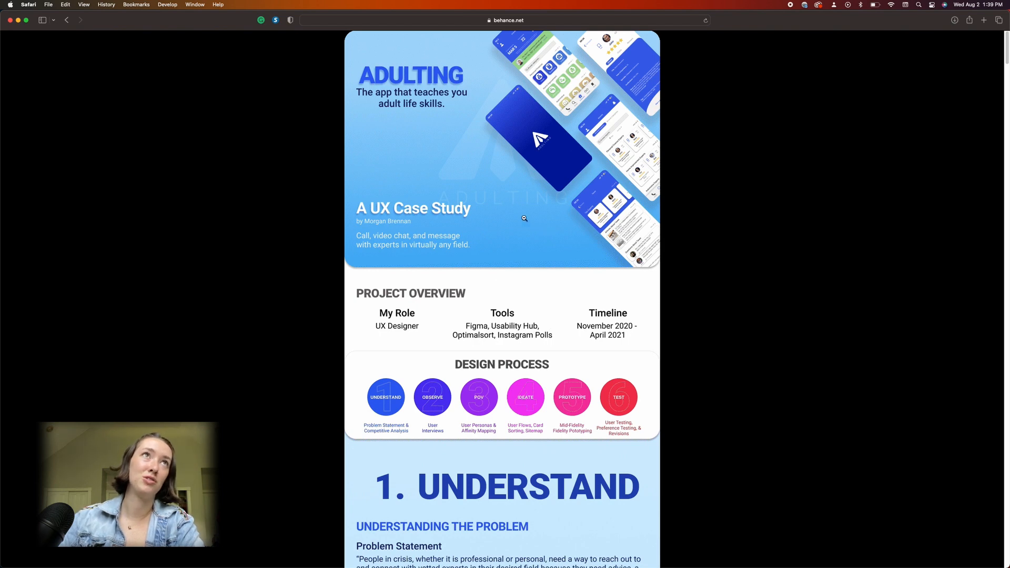
pyautogui.moveTo(391, 81)
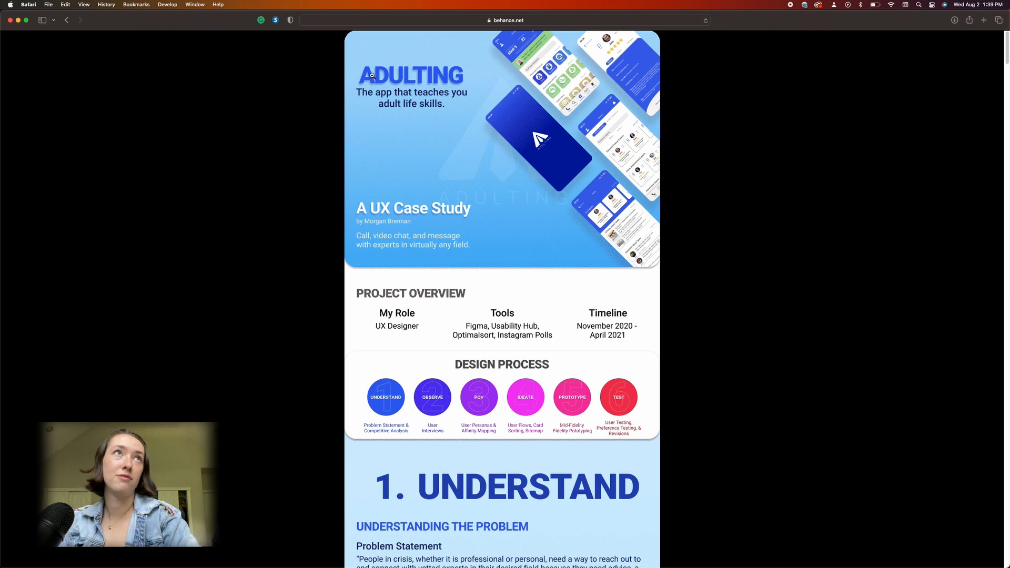
pyautogui.moveTo(416, 115)
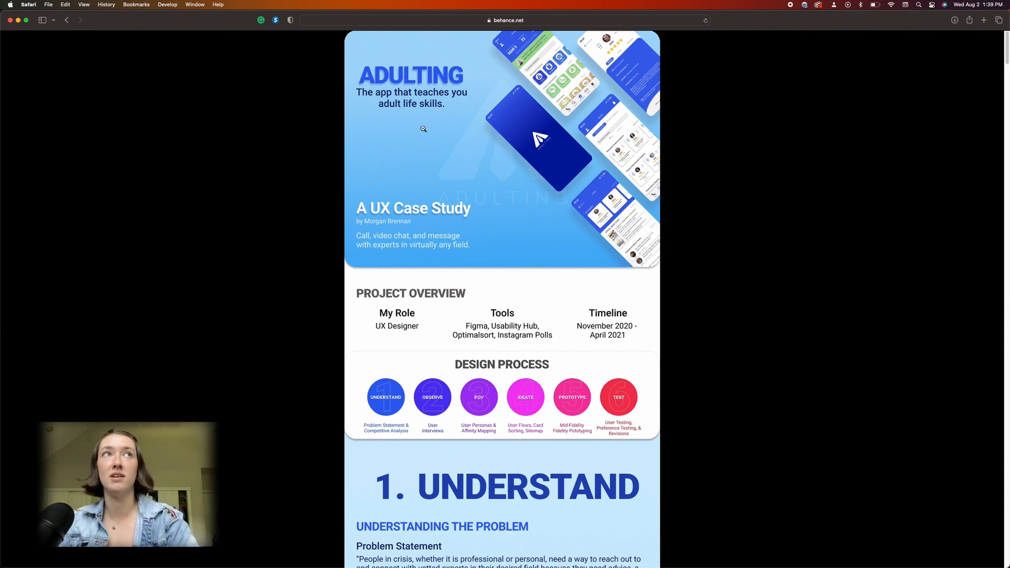
pyautogui.moveTo(408, 231)
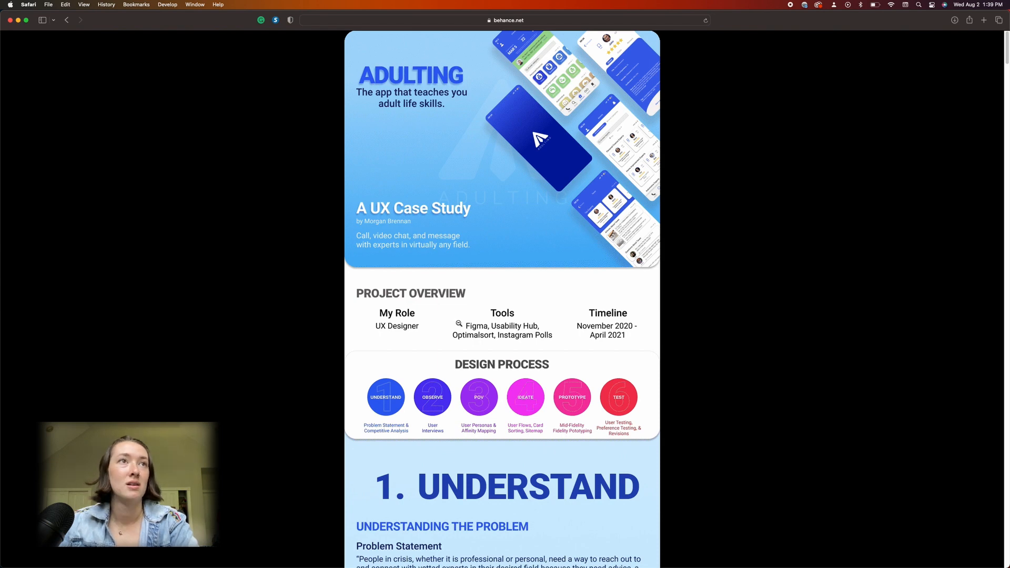
pyautogui.scroll(-3)
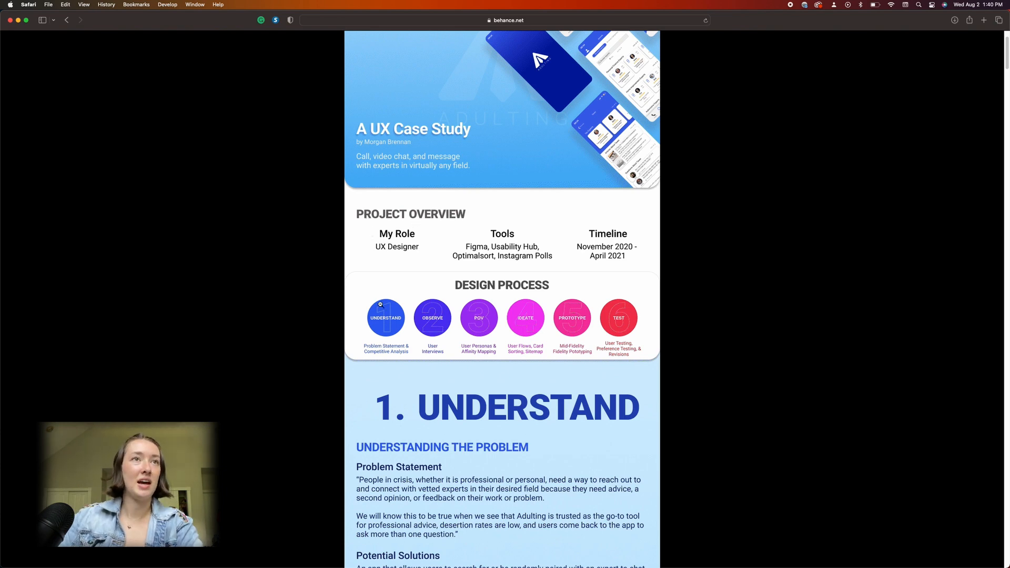
pyautogui.scroll(-3)
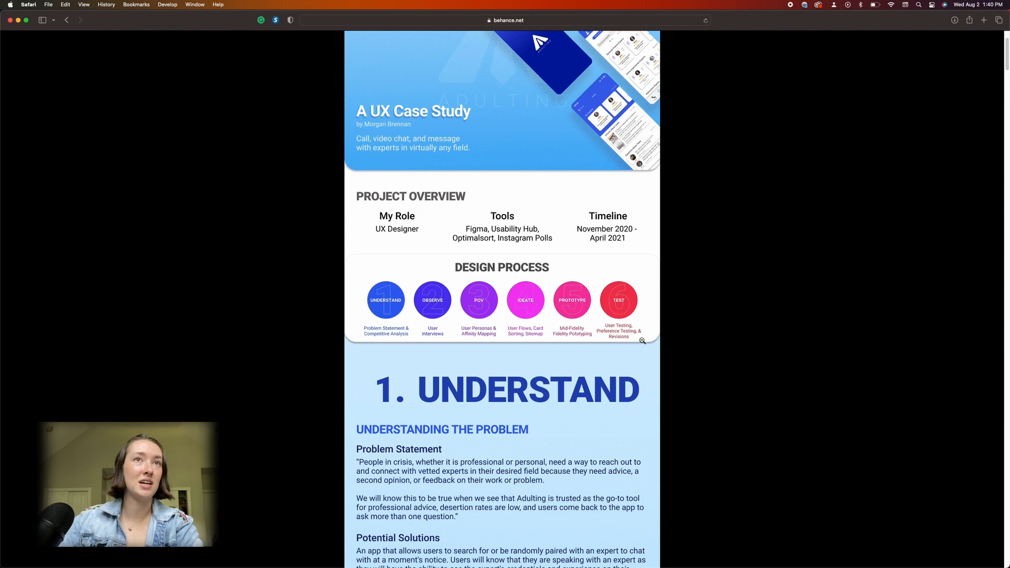
pyautogui.scroll(-3)
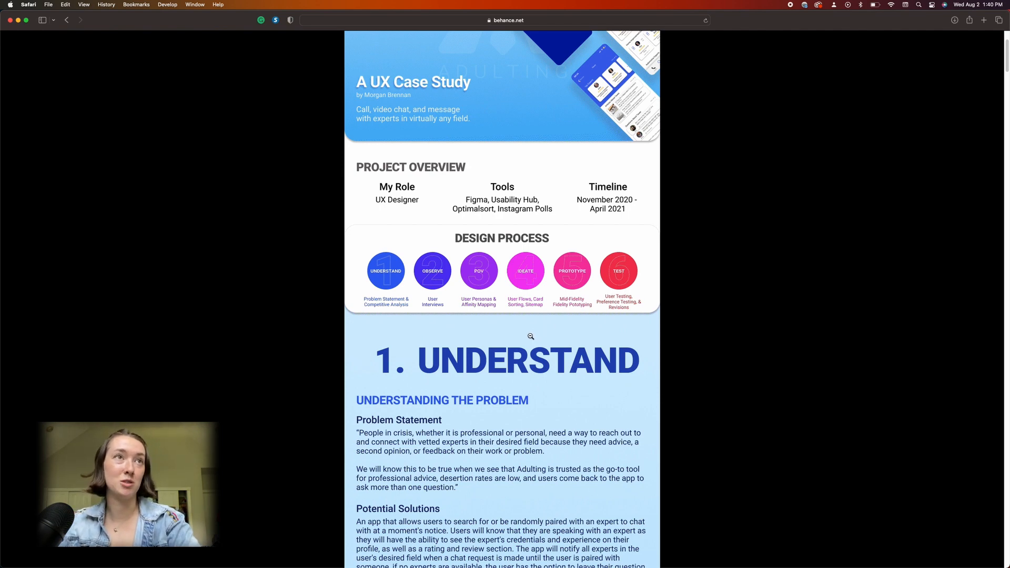
pyautogui.scroll(-3)
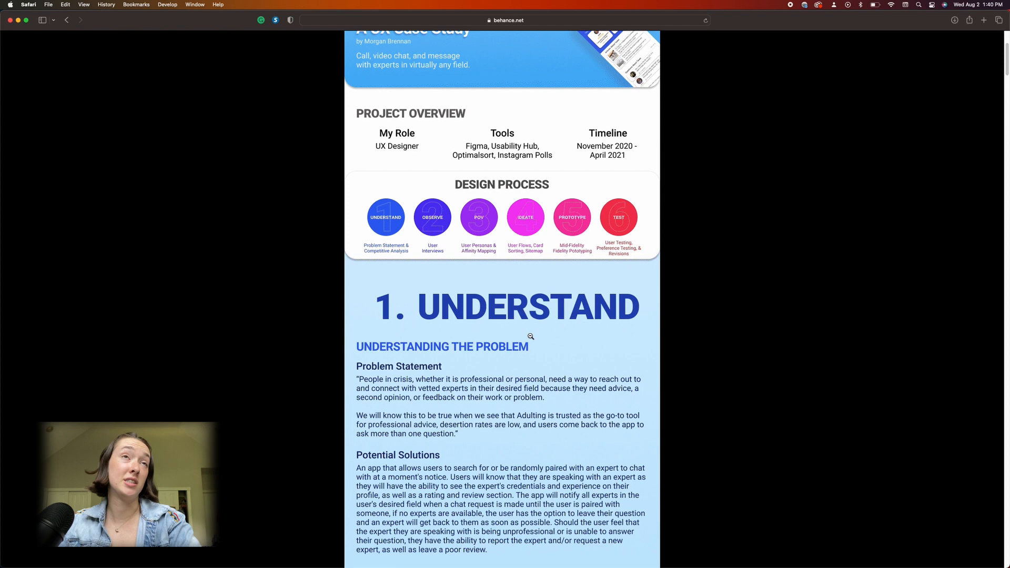
pyautogui.scroll(-3)
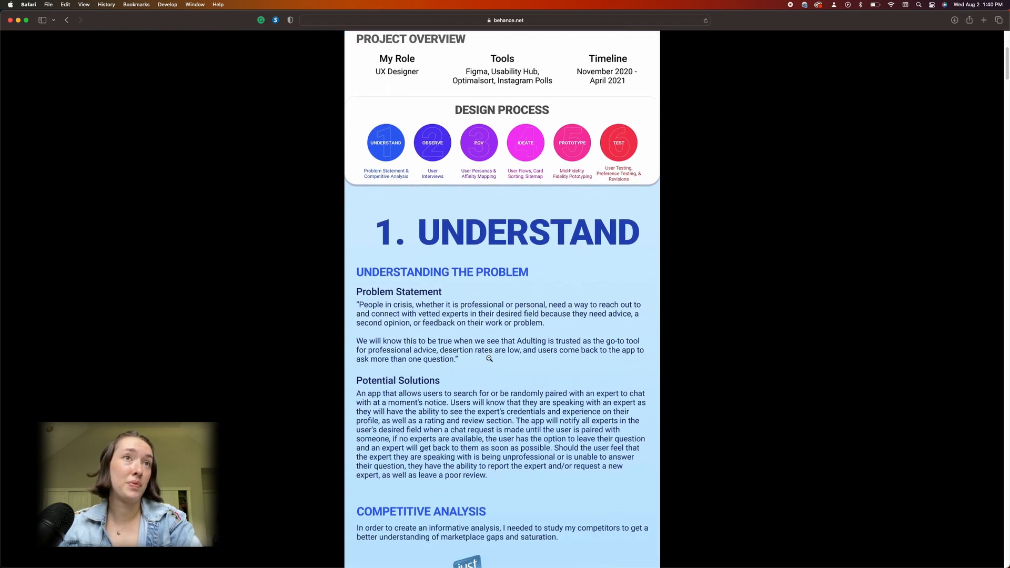
pyautogui.scroll(-3)
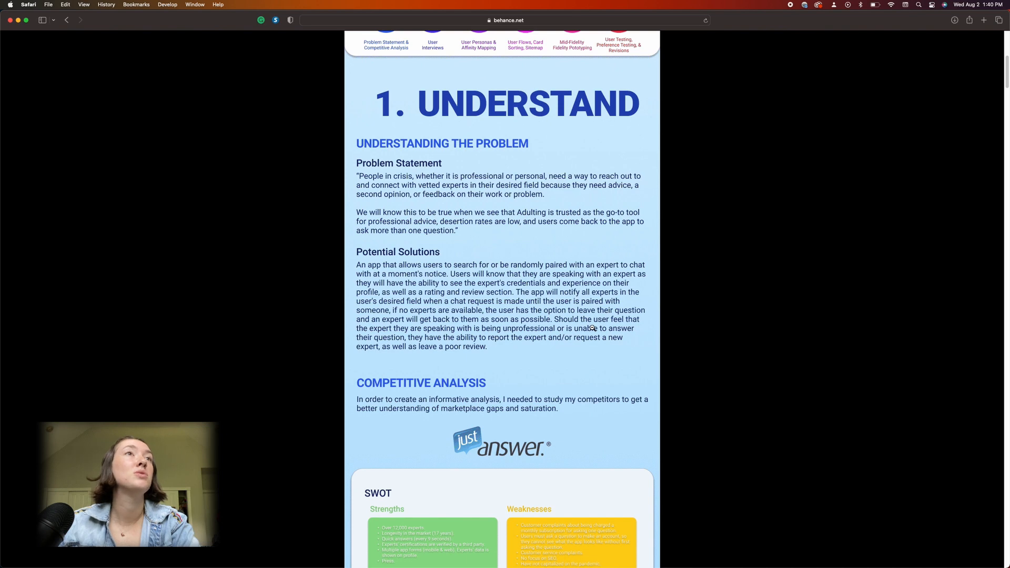
pyautogui.moveTo(587, 328)
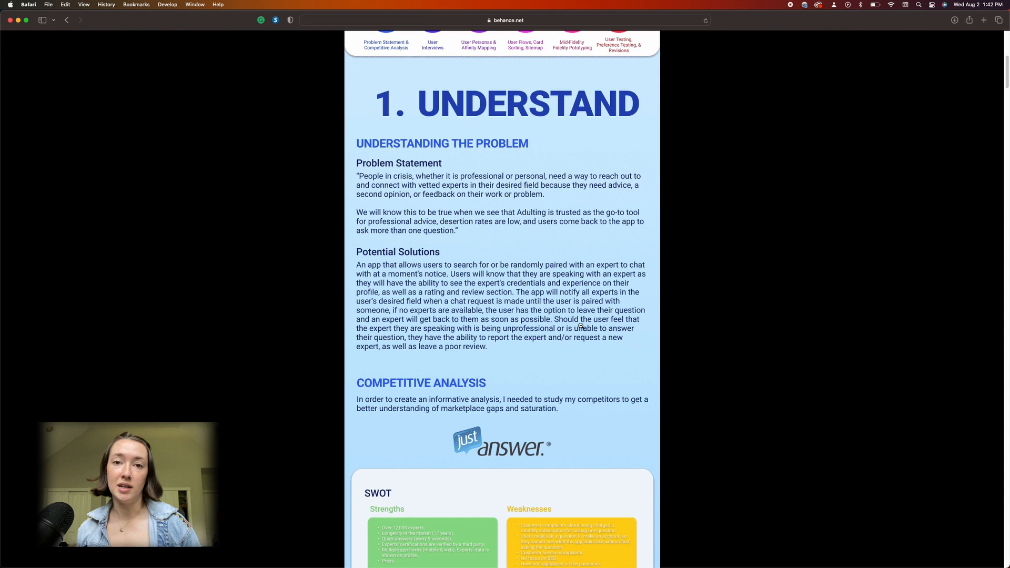
pyautogui.scroll(-3)
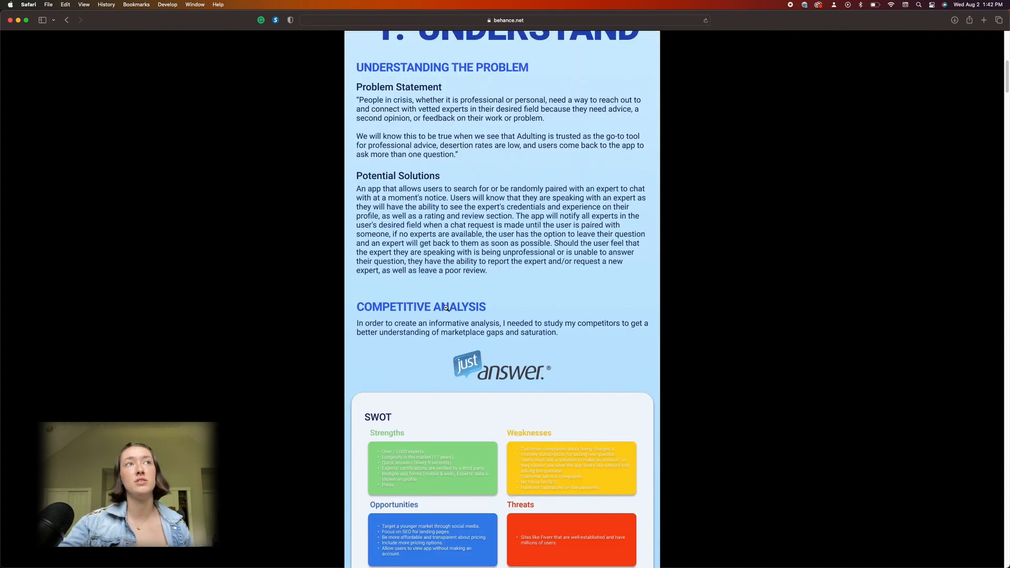
pyautogui.scroll(-3)
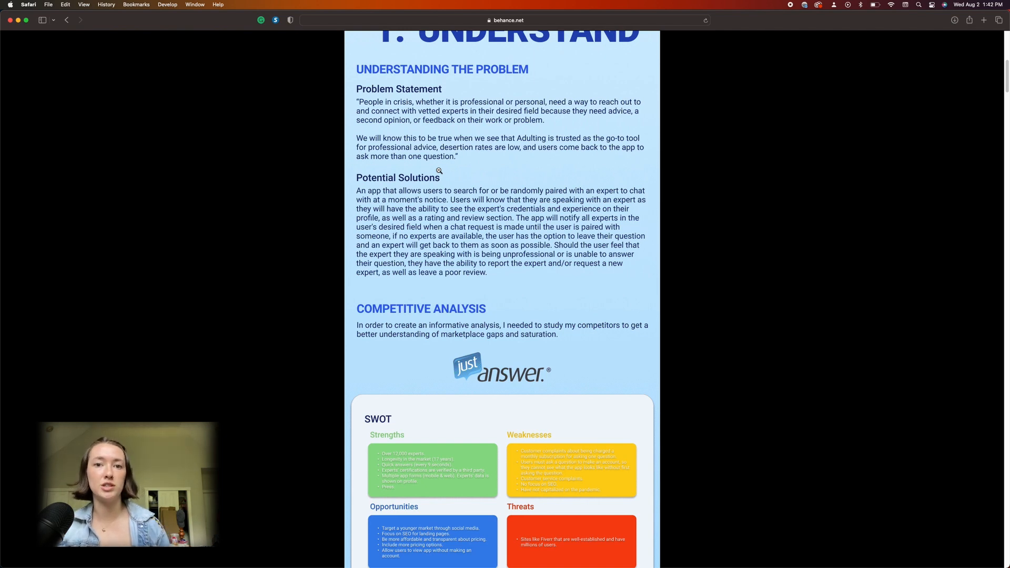
pyautogui.scroll(-3)
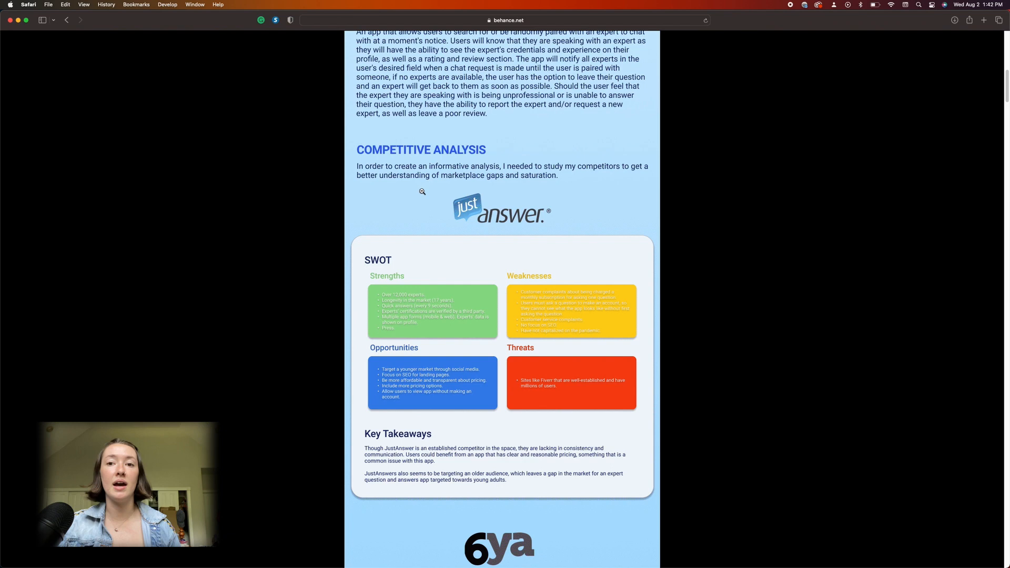
pyautogui.scroll(-3)
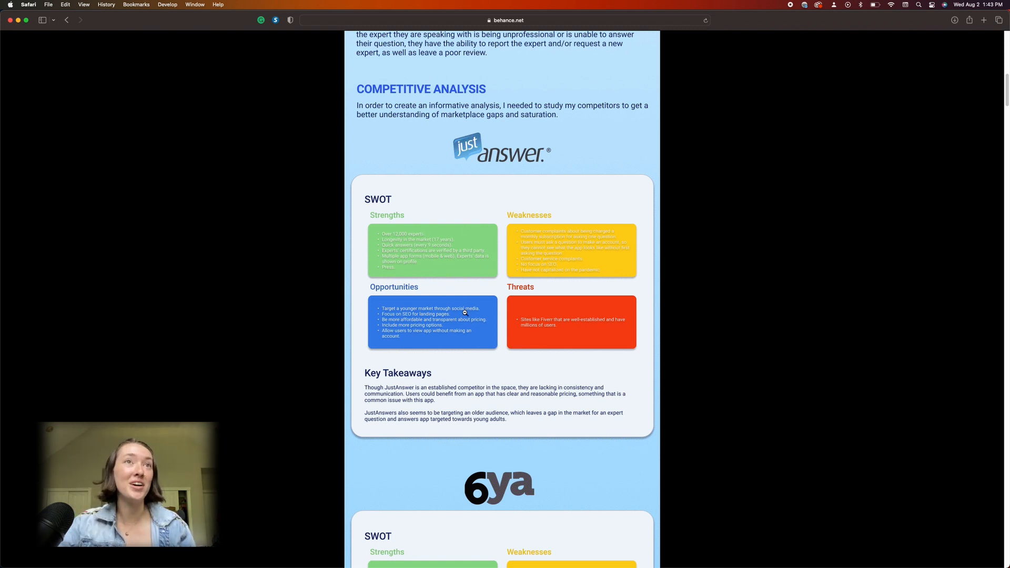
pyautogui.scroll(-3)
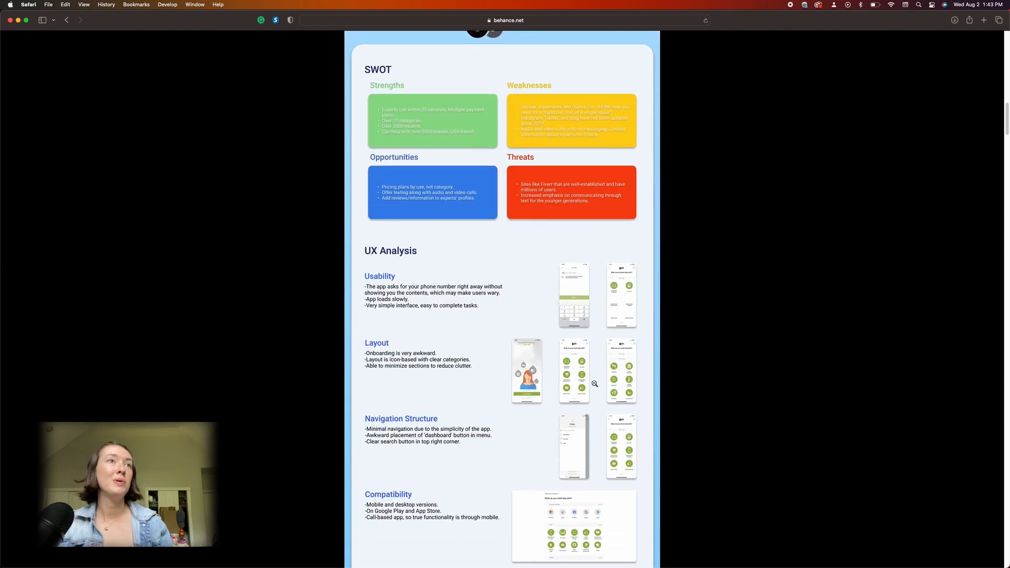
pyautogui.scroll(-3)
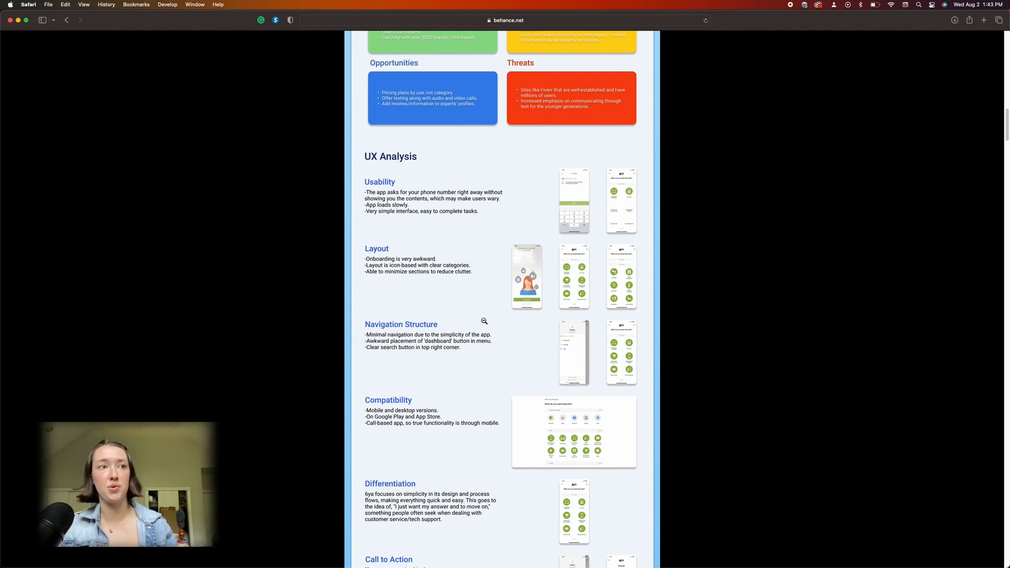
pyautogui.scroll(-3)
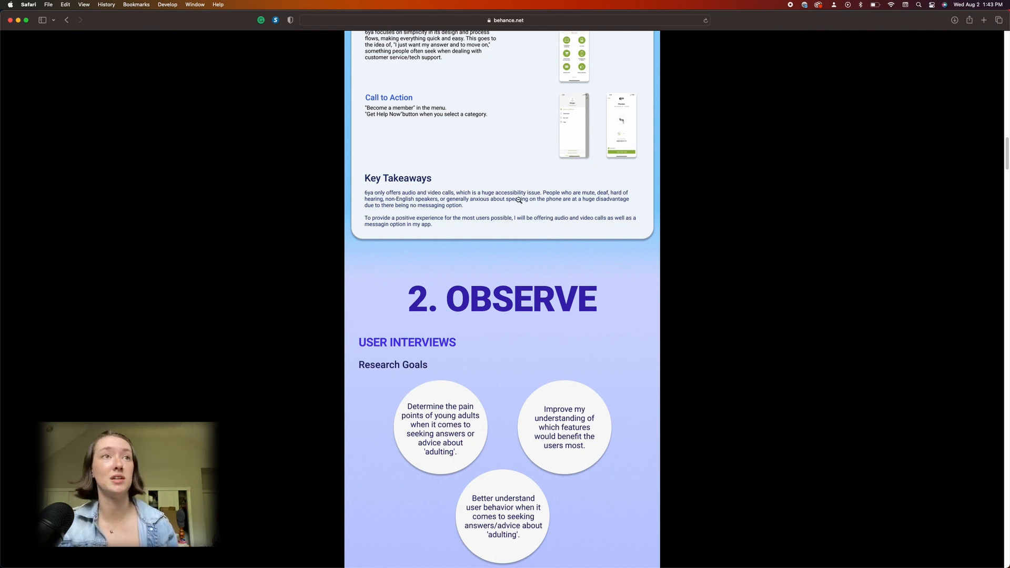
pyautogui.moveTo(480, 321)
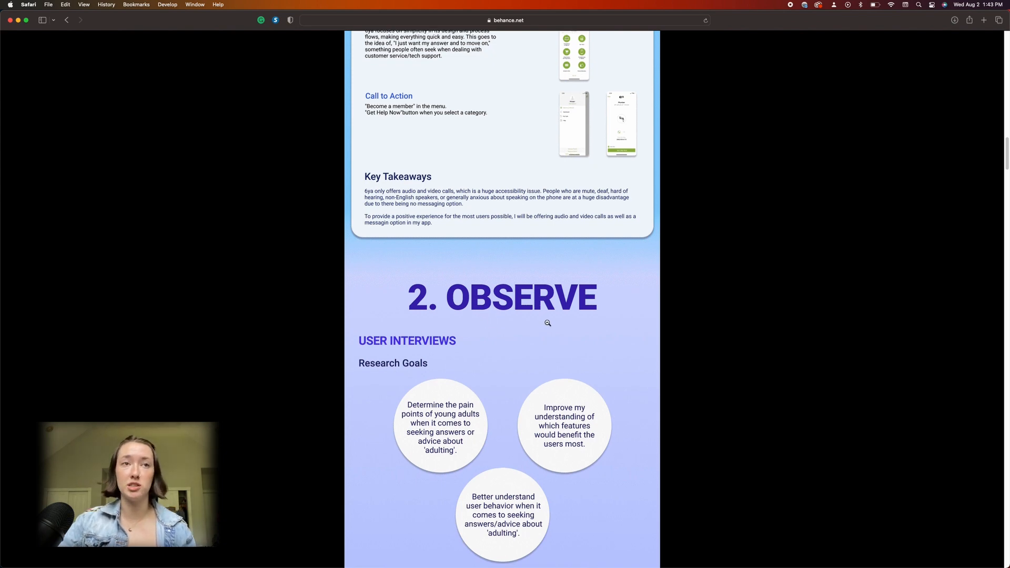
pyautogui.scroll(-3)
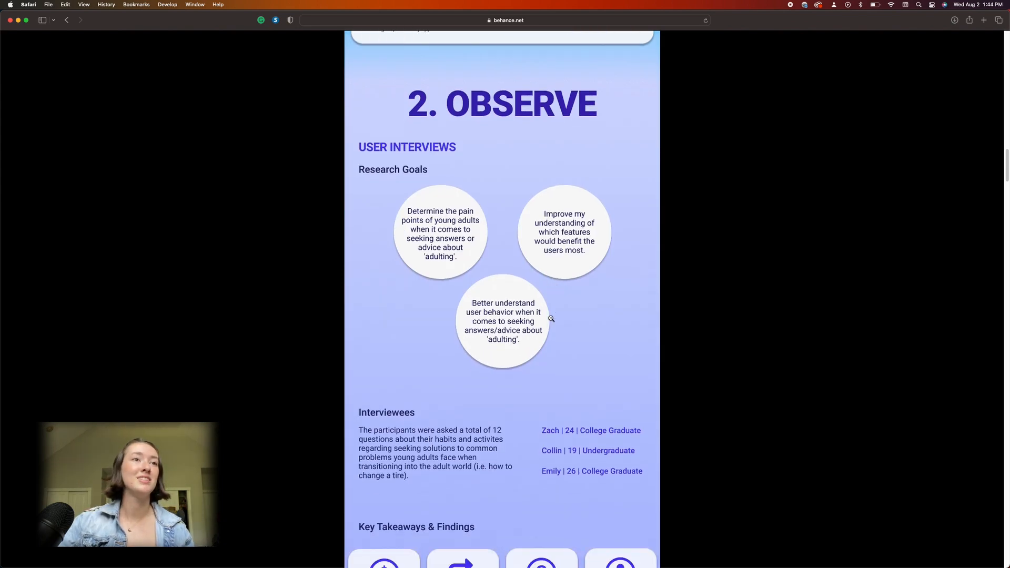
pyautogui.scroll(-3)
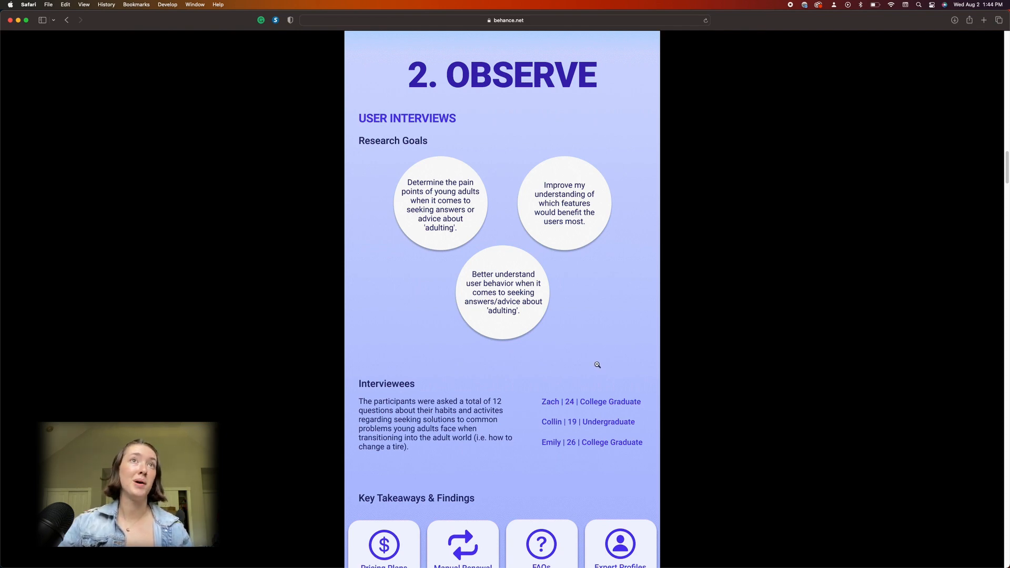
pyautogui.moveTo(596, 361)
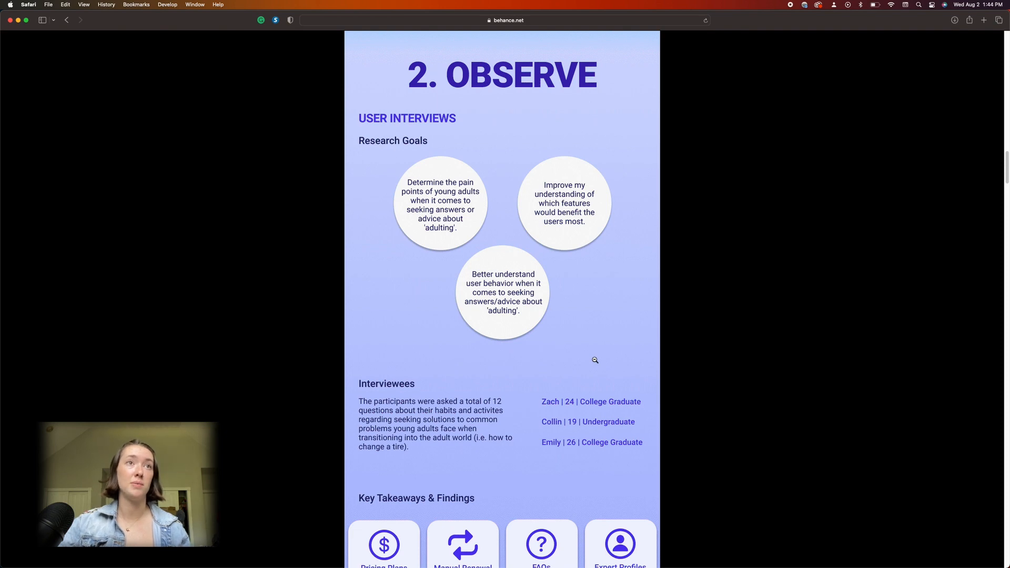
pyautogui.scroll(-3)
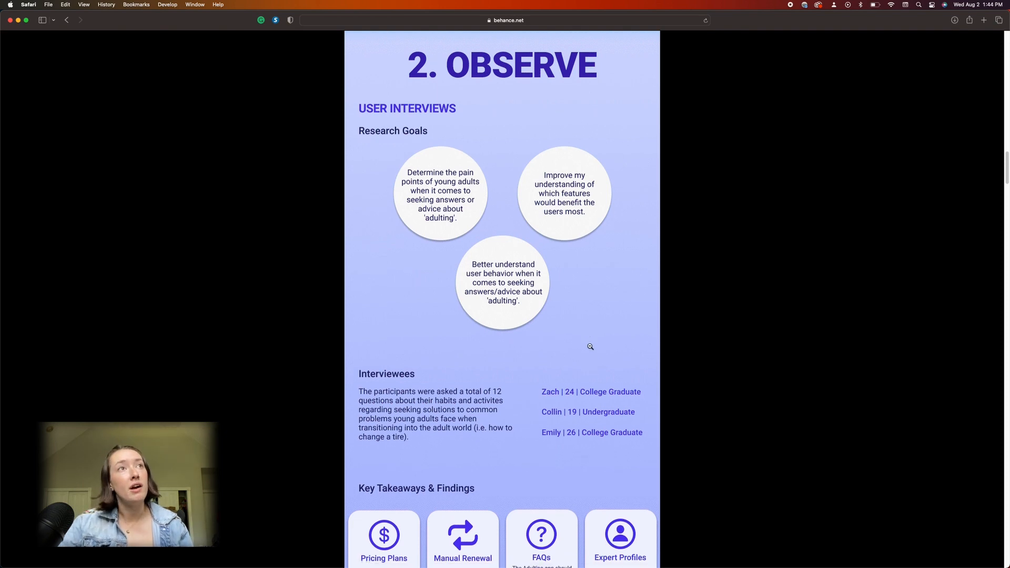
pyautogui.scroll(-3)
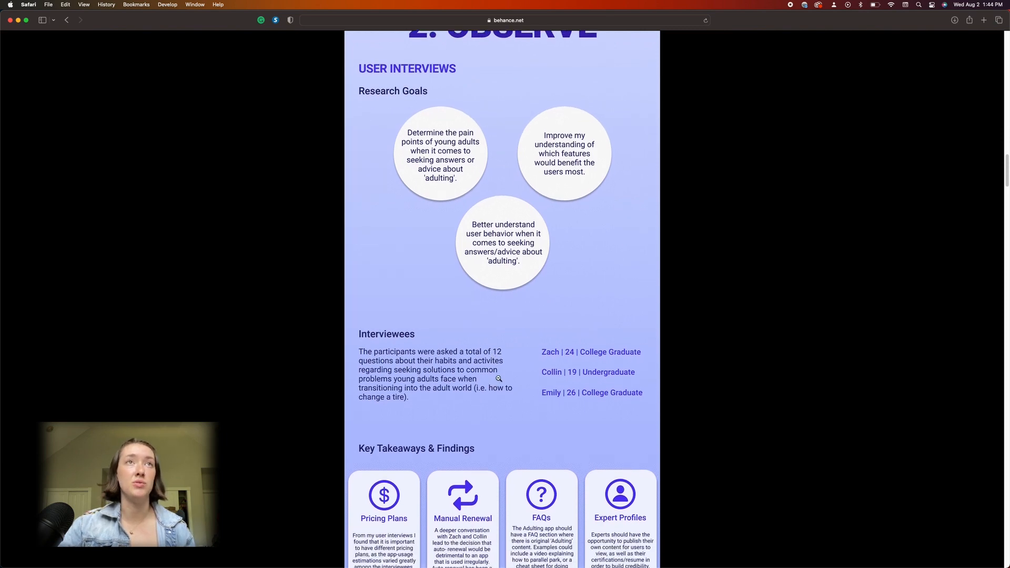
pyautogui.scroll(-3)
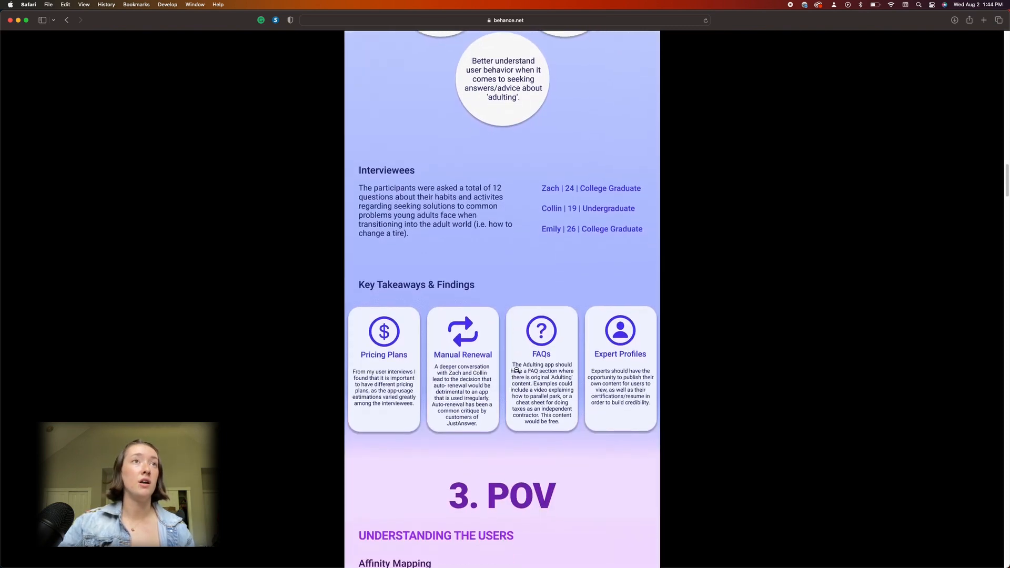
pyautogui.scroll(-3)
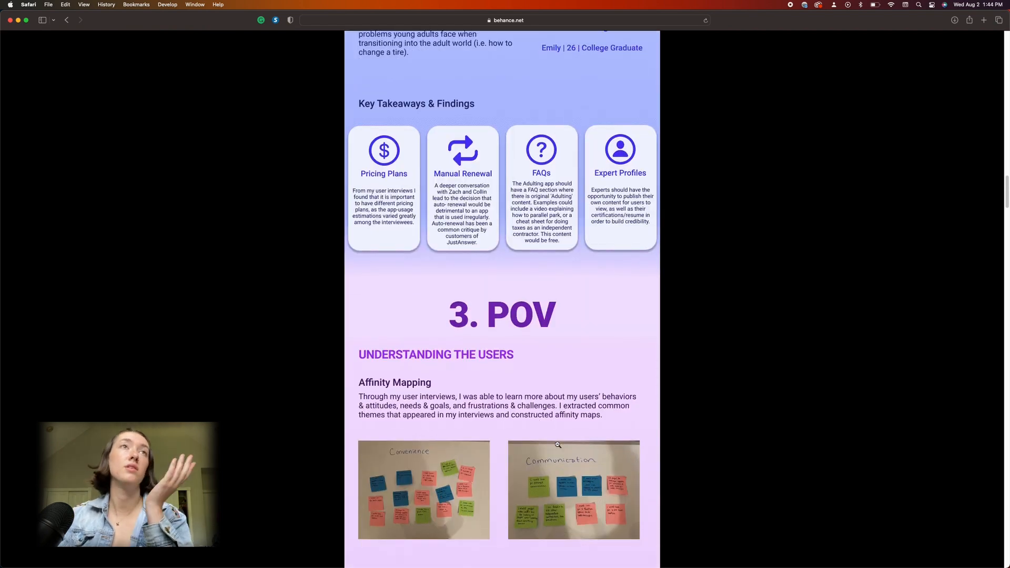
pyautogui.scroll(-3)
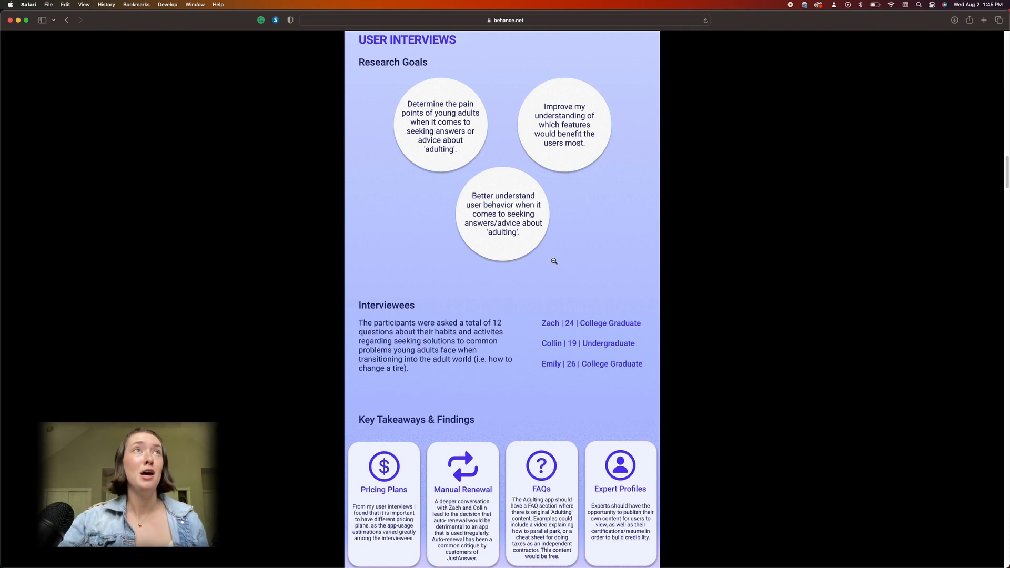
pyautogui.moveTo(562, 274)
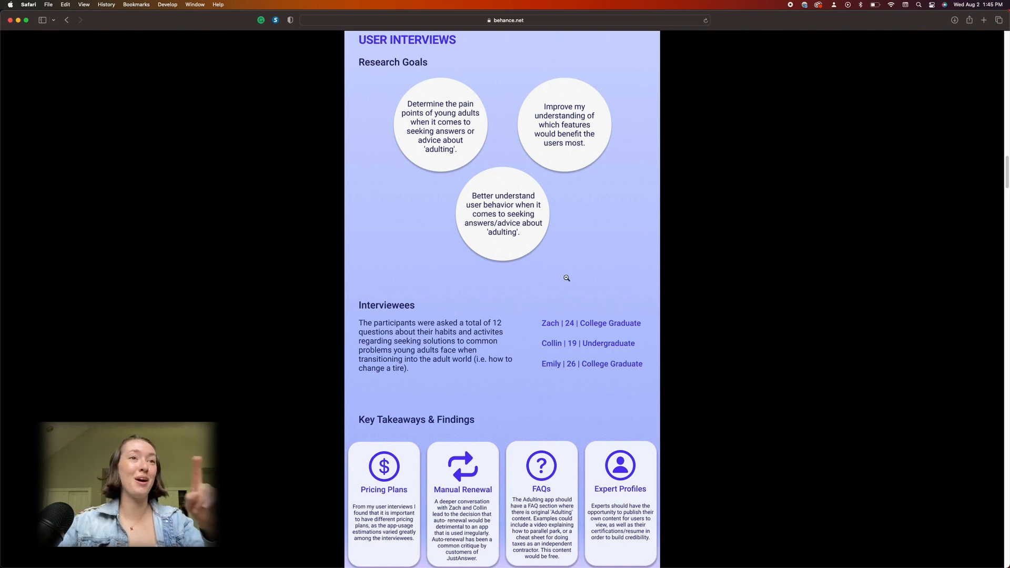
pyautogui.scroll(-3)
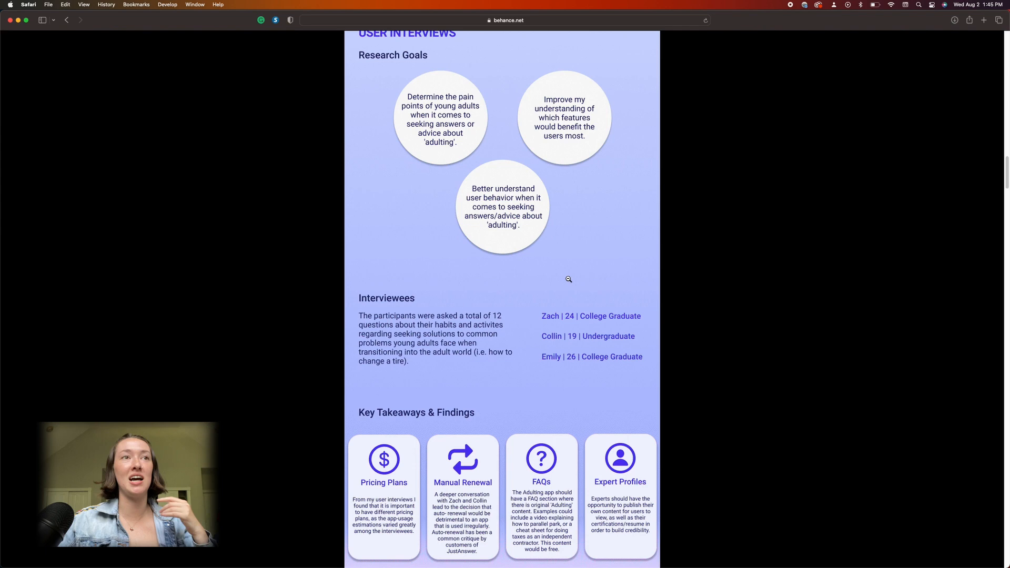
pyautogui.scroll(-3)
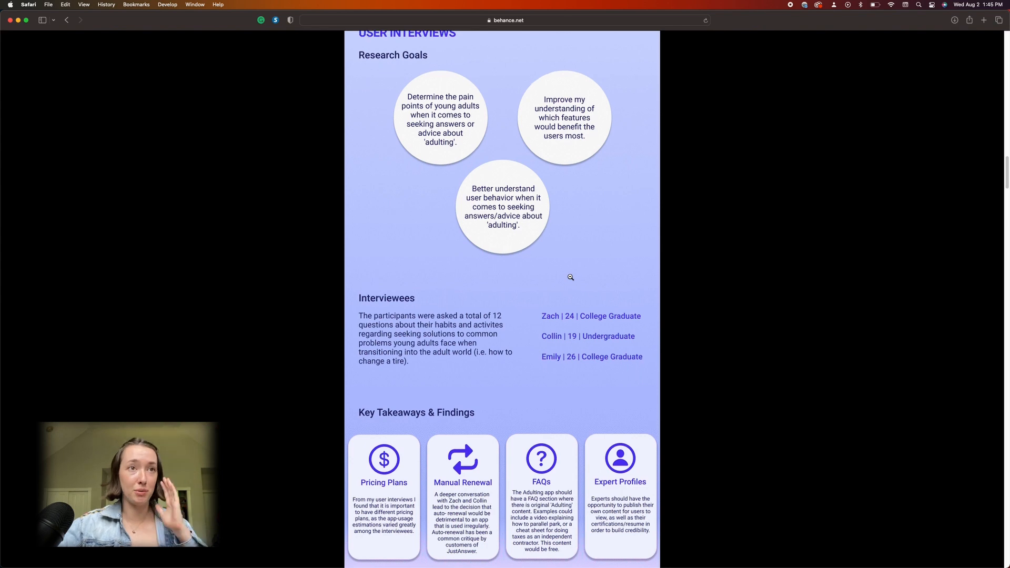
pyautogui.scroll(-3)
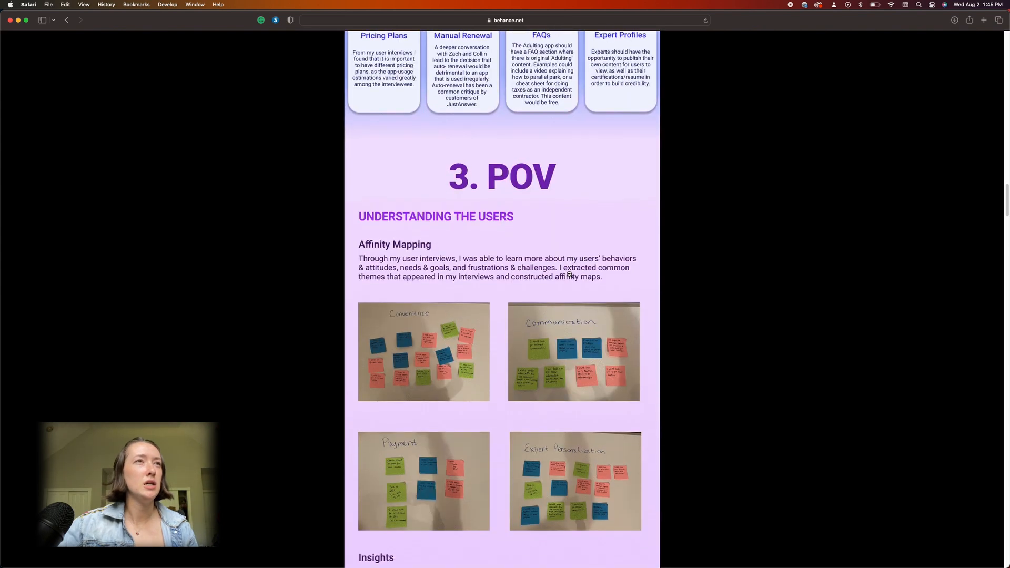
pyautogui.scroll(-3)
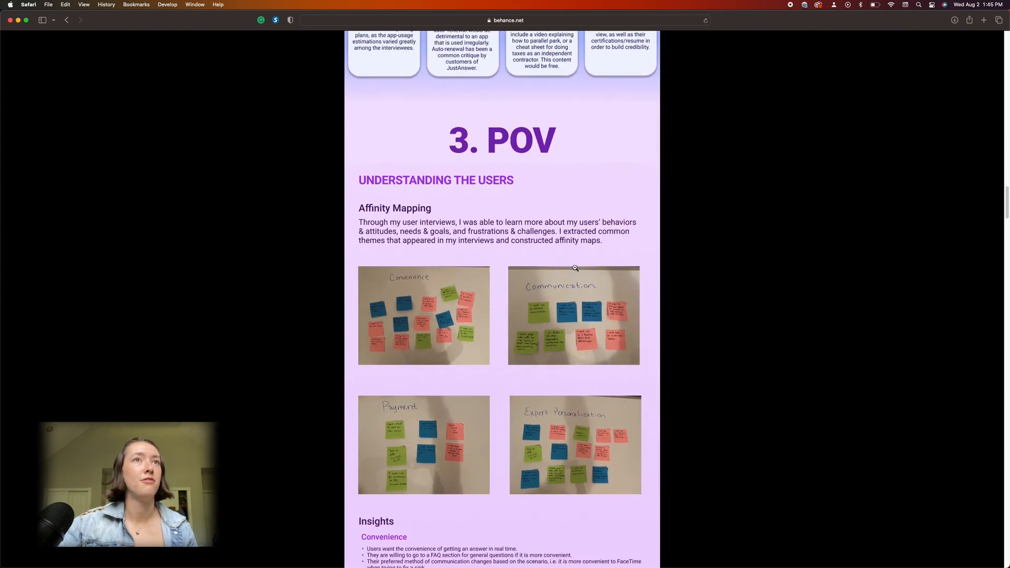
pyautogui.scroll(-3)
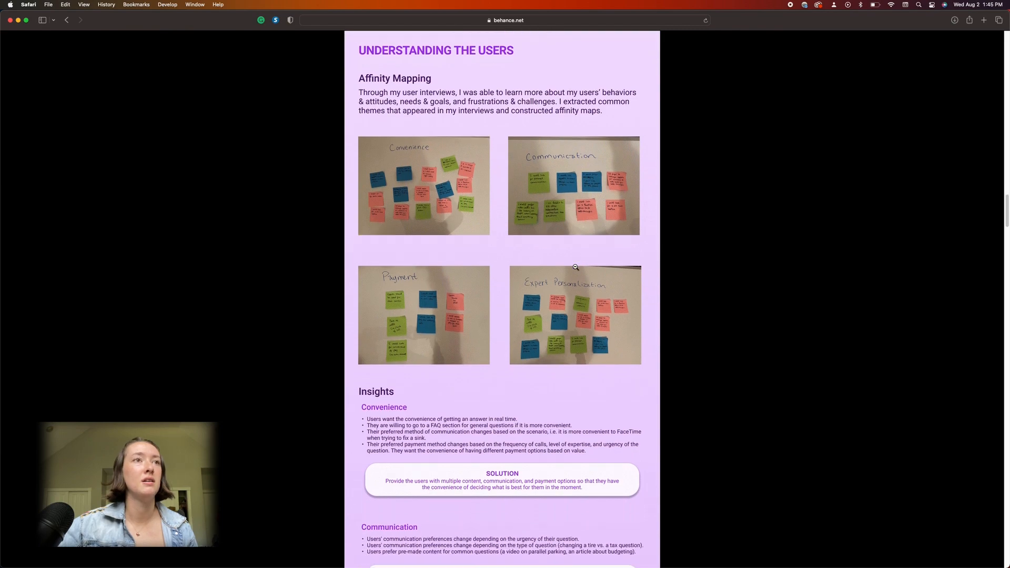
pyautogui.scroll(-3)
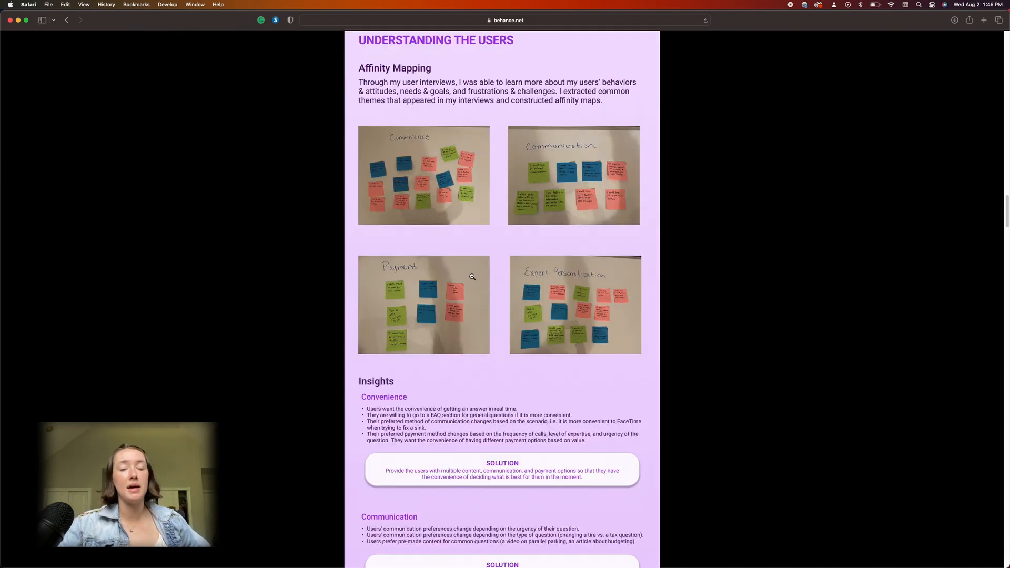
pyautogui.scroll(-3)
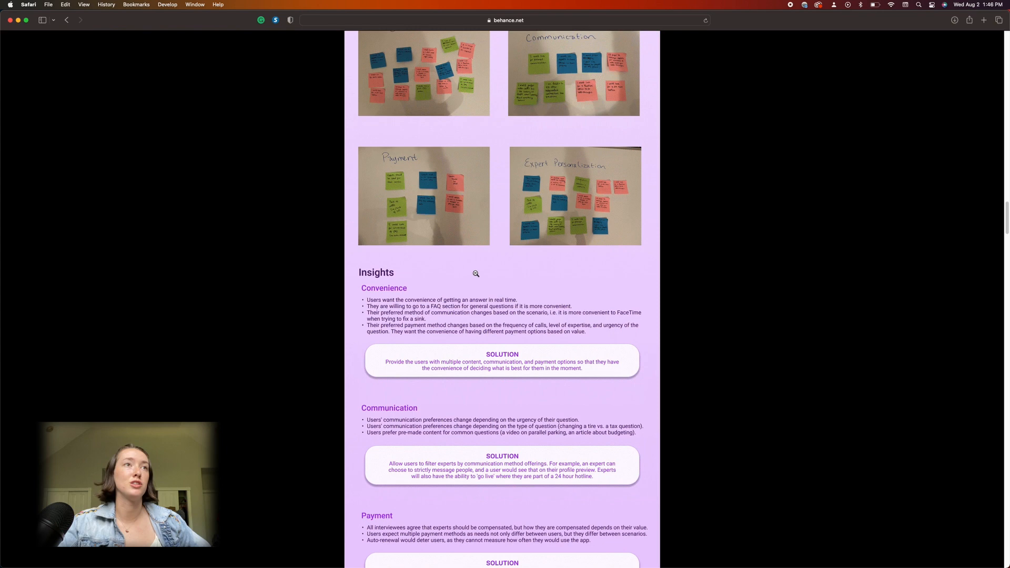
pyautogui.scroll(-3)
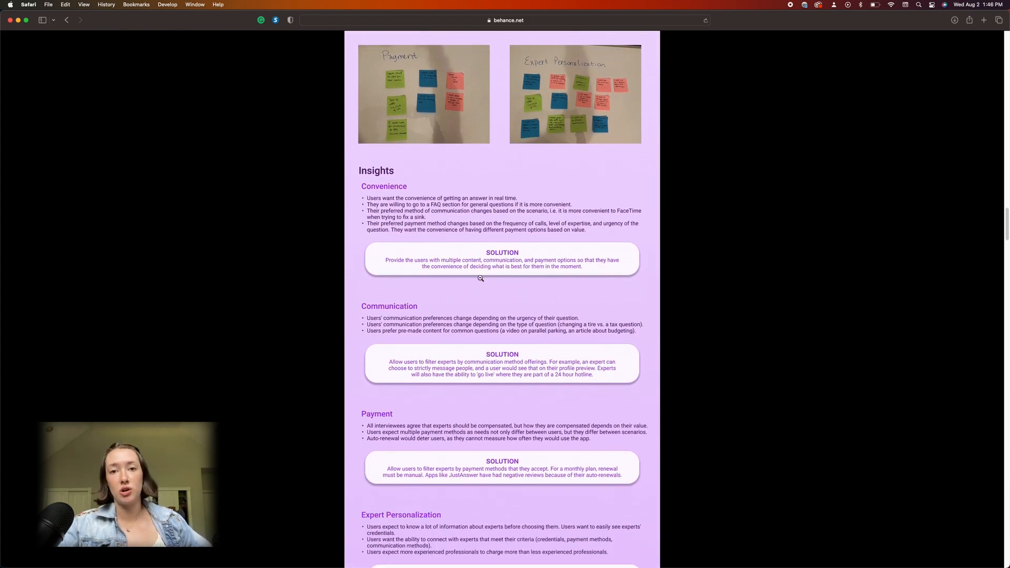
pyautogui.scroll(-3)
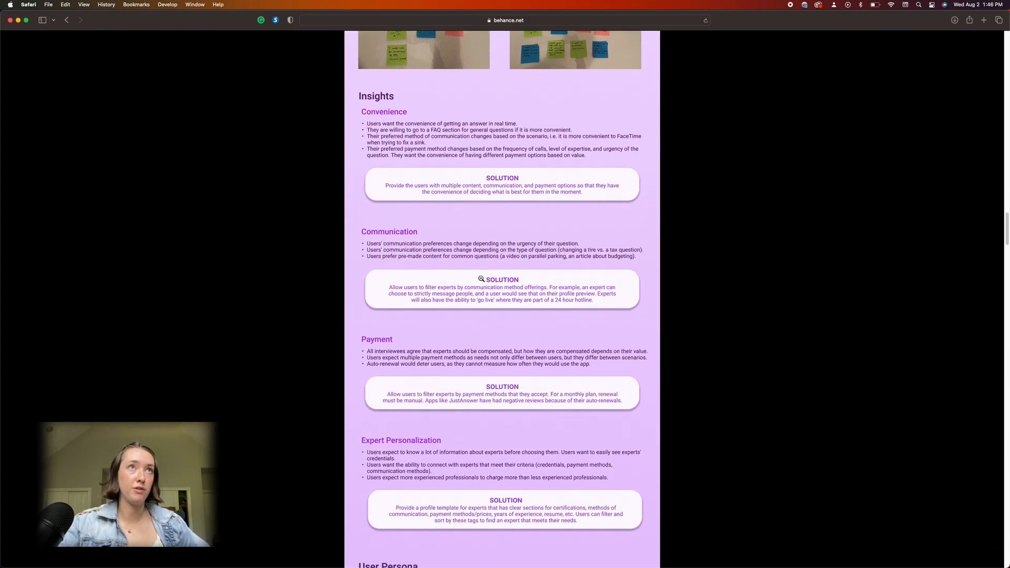
pyautogui.scroll(-3)
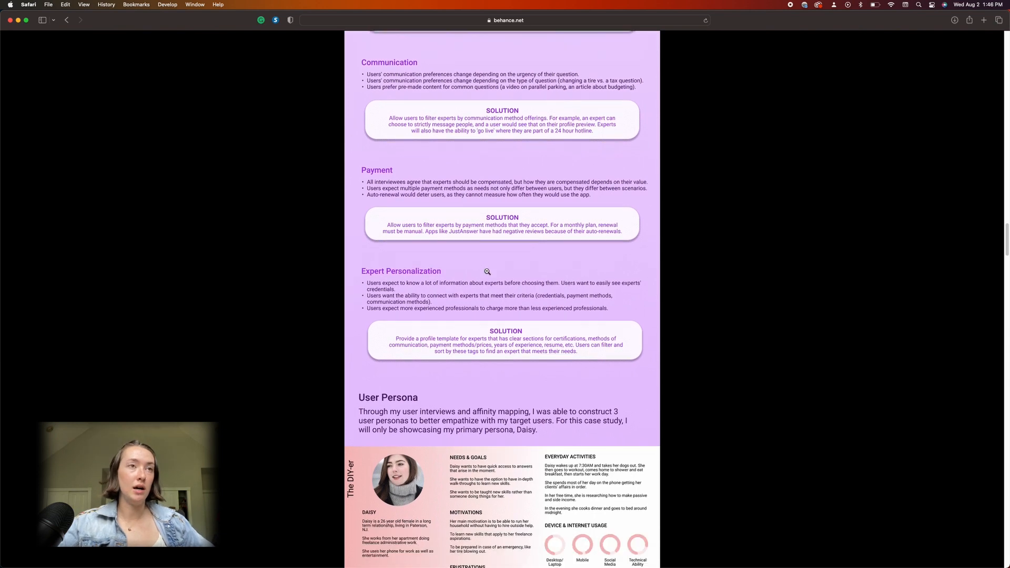
pyautogui.scroll(-3)
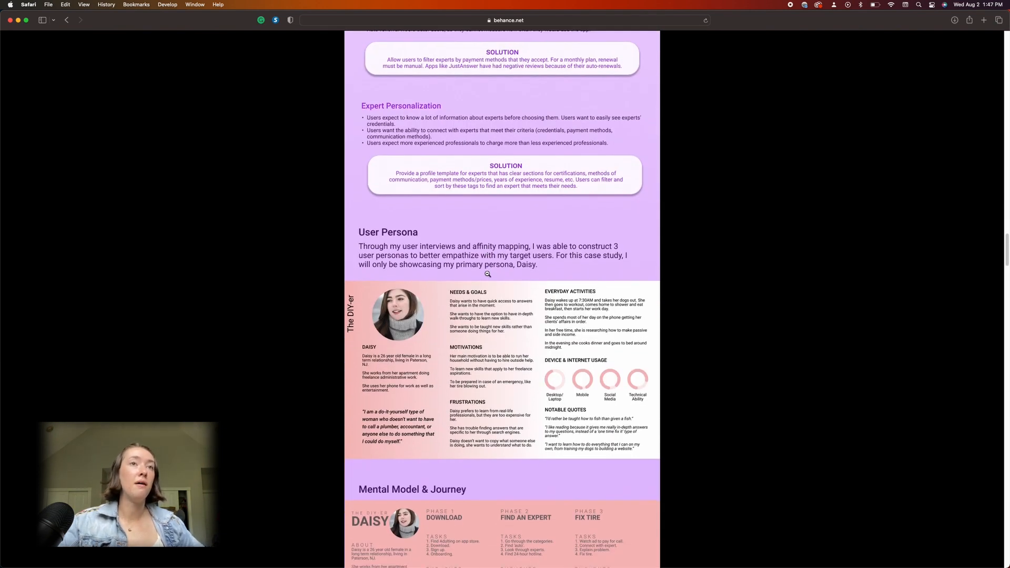
pyautogui.scroll(-3)
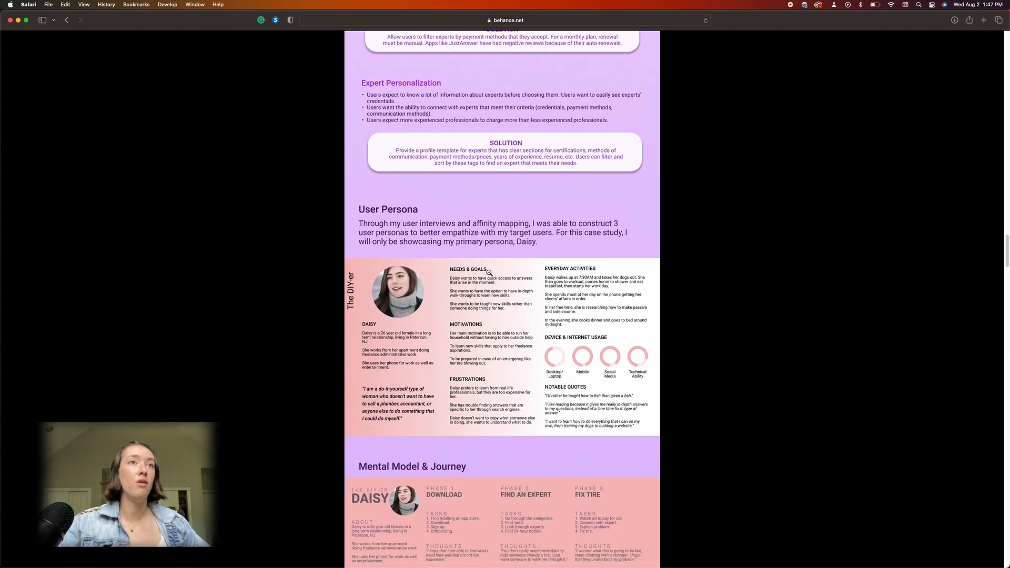
pyautogui.scroll(-3)
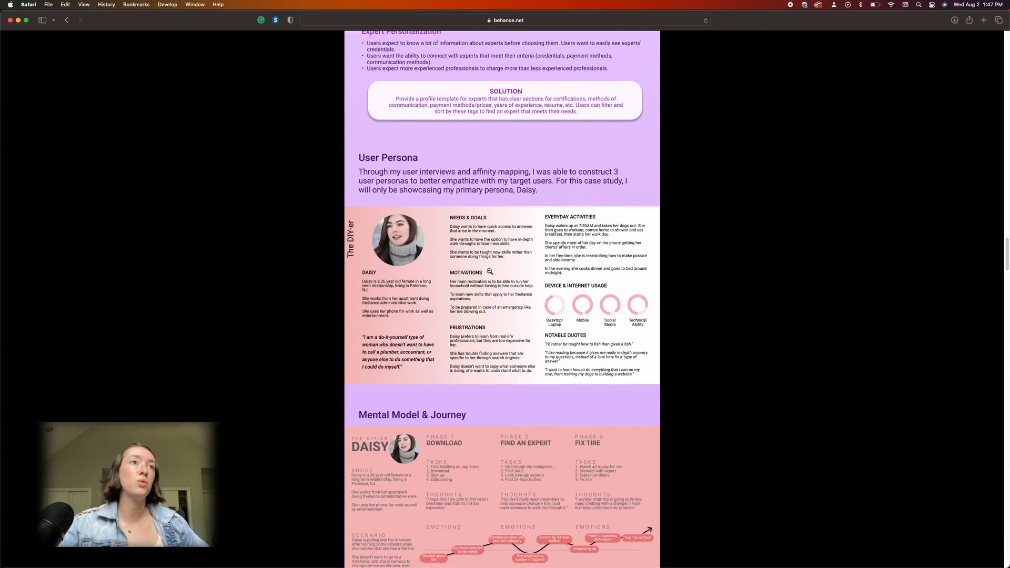
pyautogui.scroll(-3)
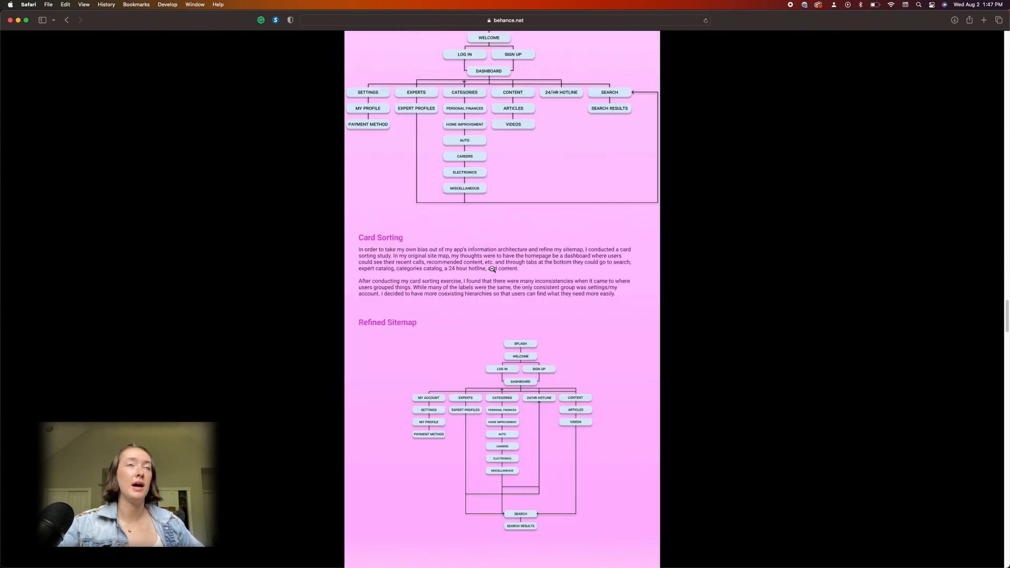
pyautogui.scroll(3)
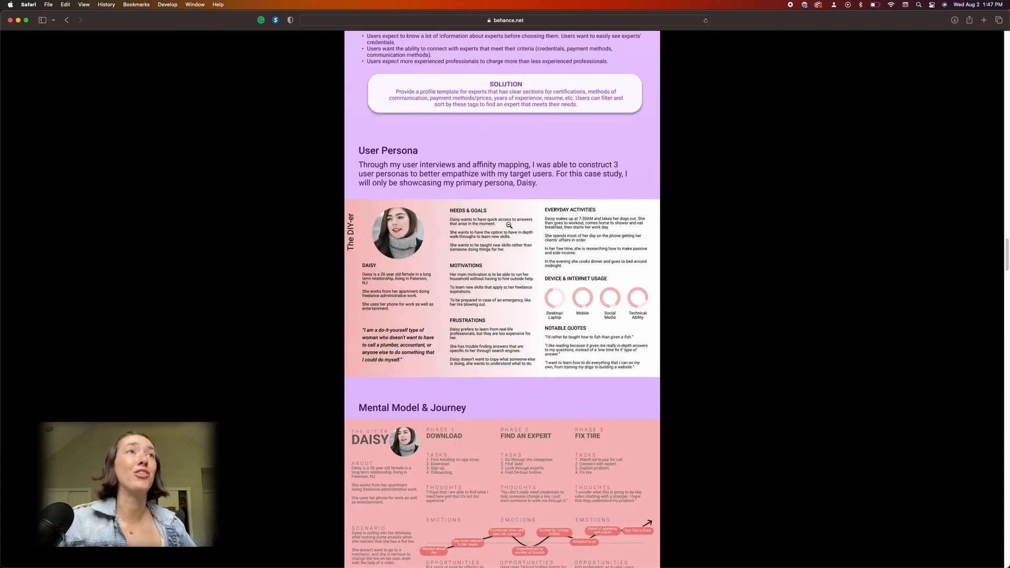
pyautogui.moveTo(419, 176)
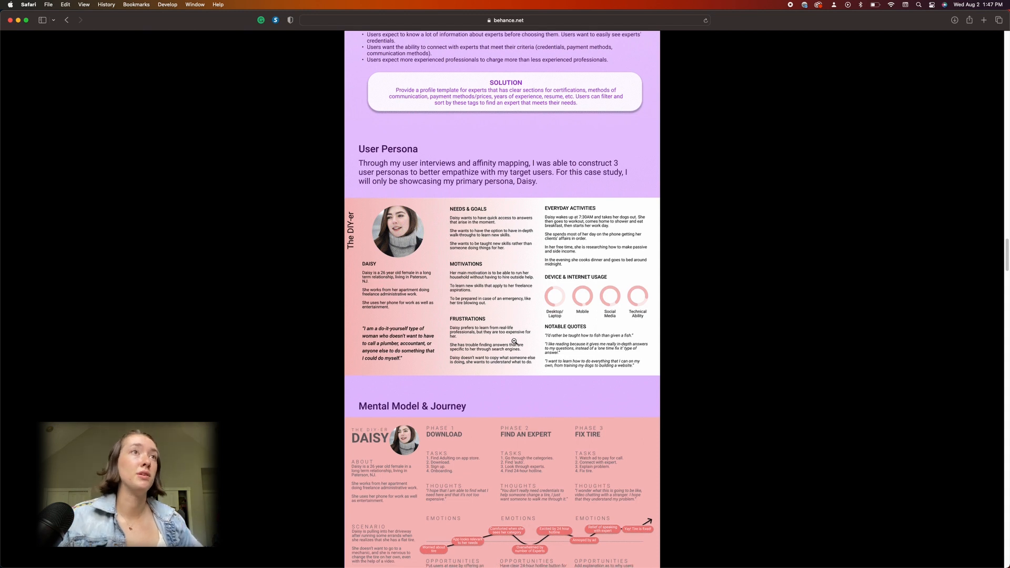
pyautogui.scroll(-3)
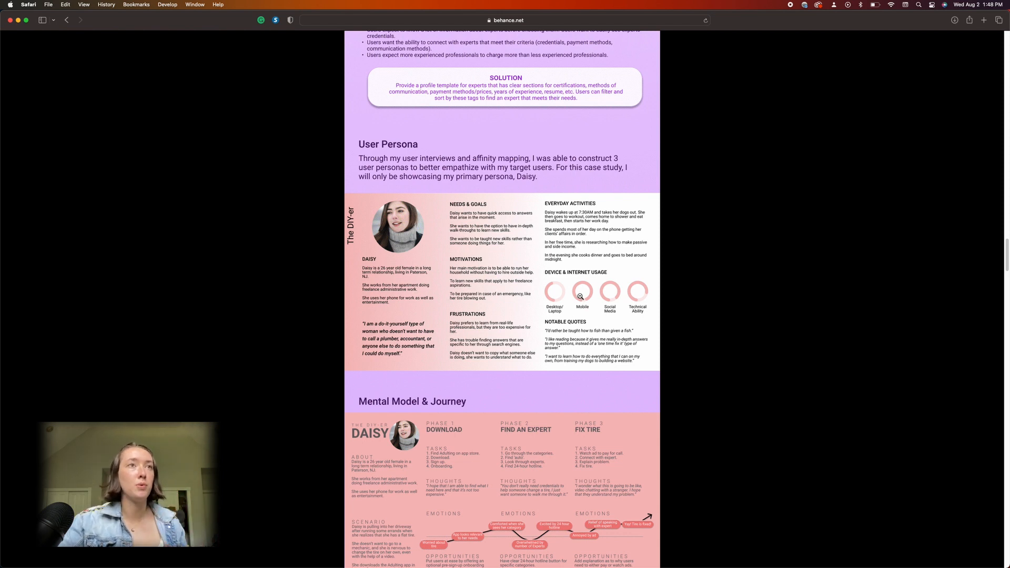
pyautogui.moveTo(566, 303)
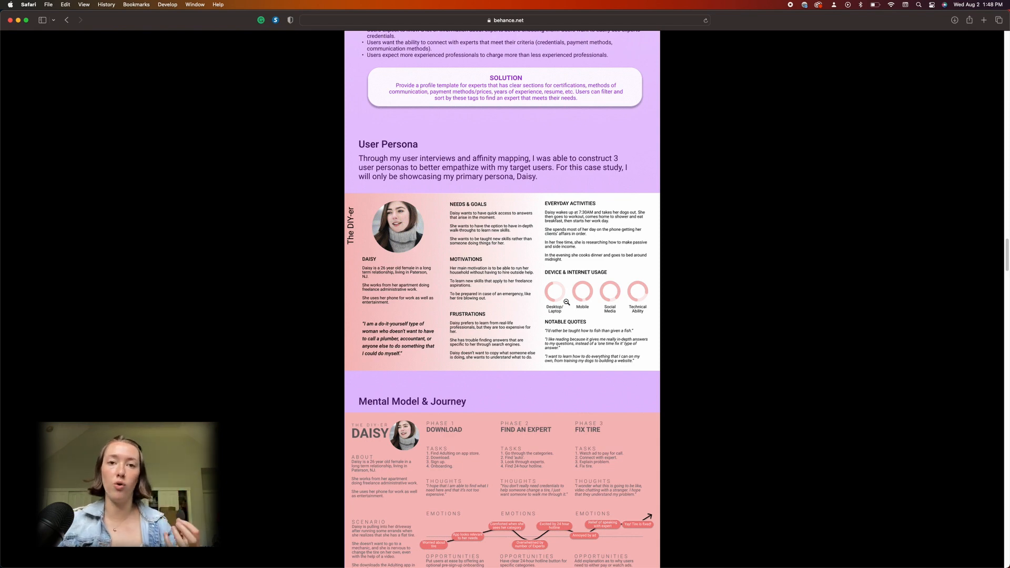
pyautogui.scroll(-3)
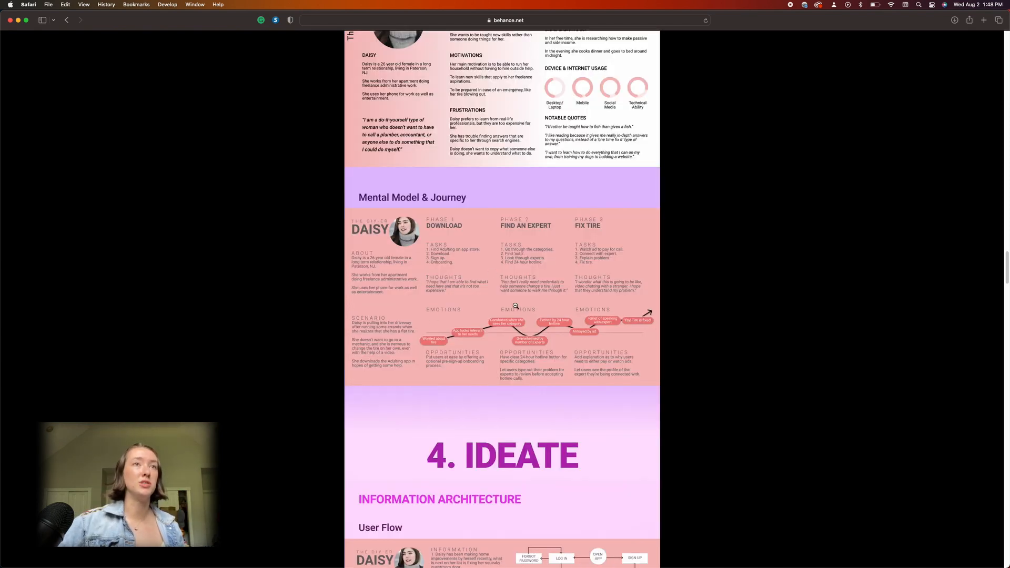
pyautogui.scroll(-3)
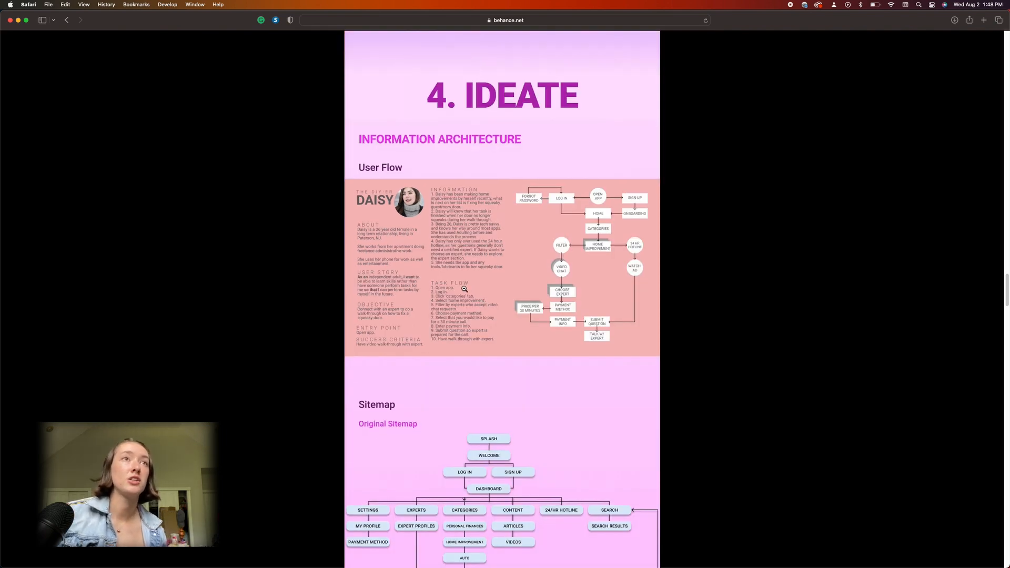
pyautogui.scroll(-3)
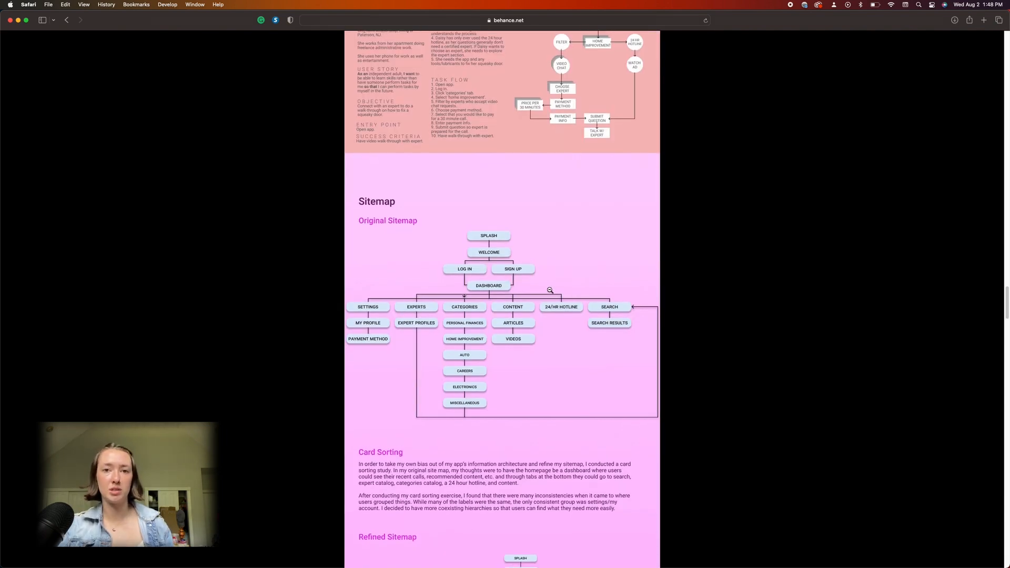
pyautogui.scroll(-3)
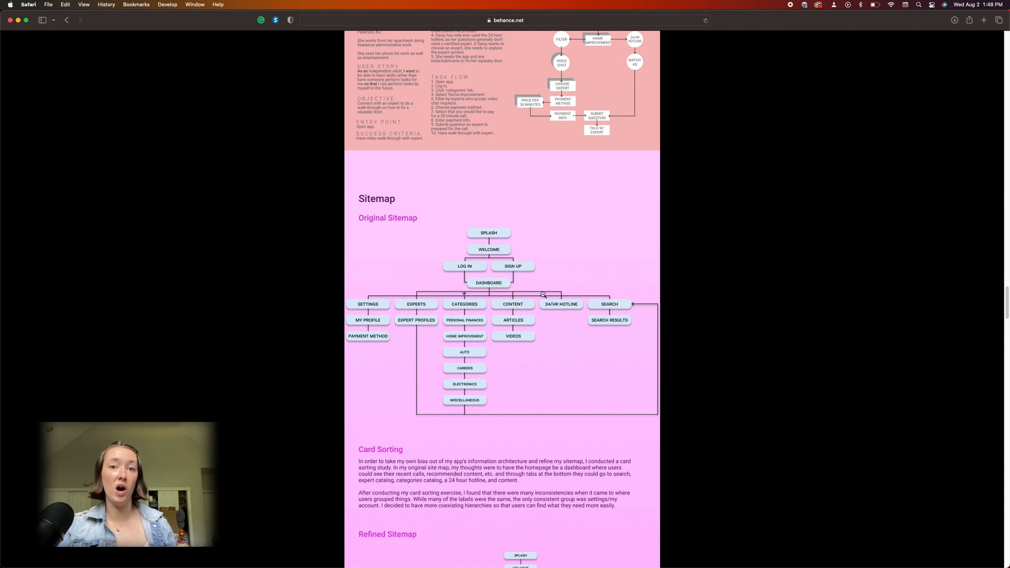
pyautogui.scroll(-3)
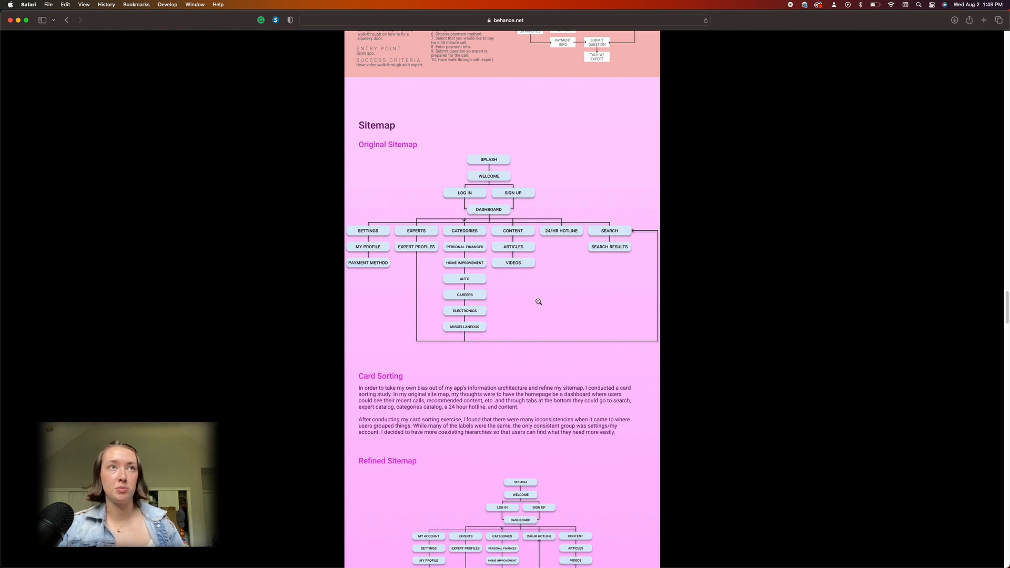
pyautogui.moveTo(536, 305)
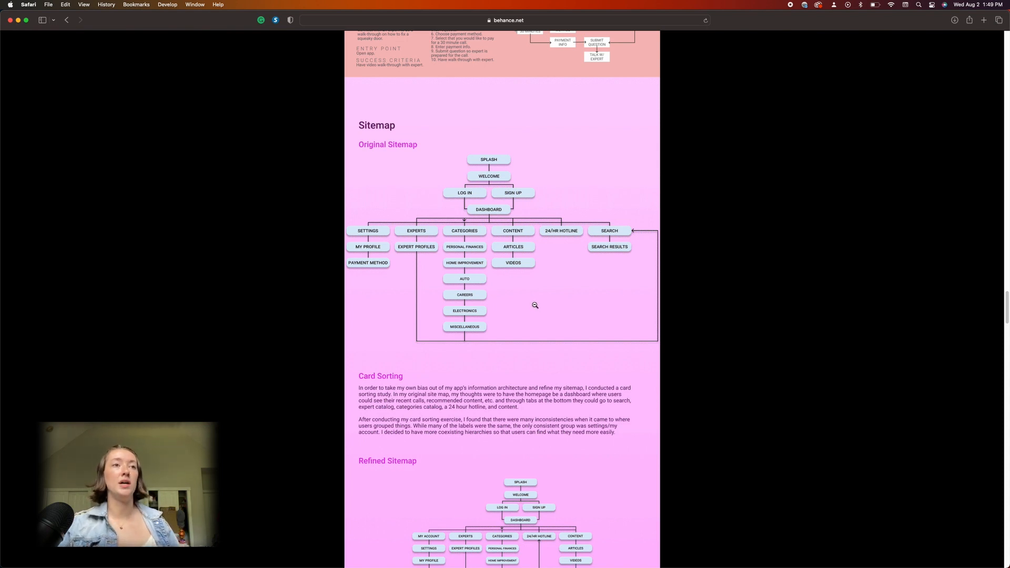
pyautogui.moveTo(541, 307)
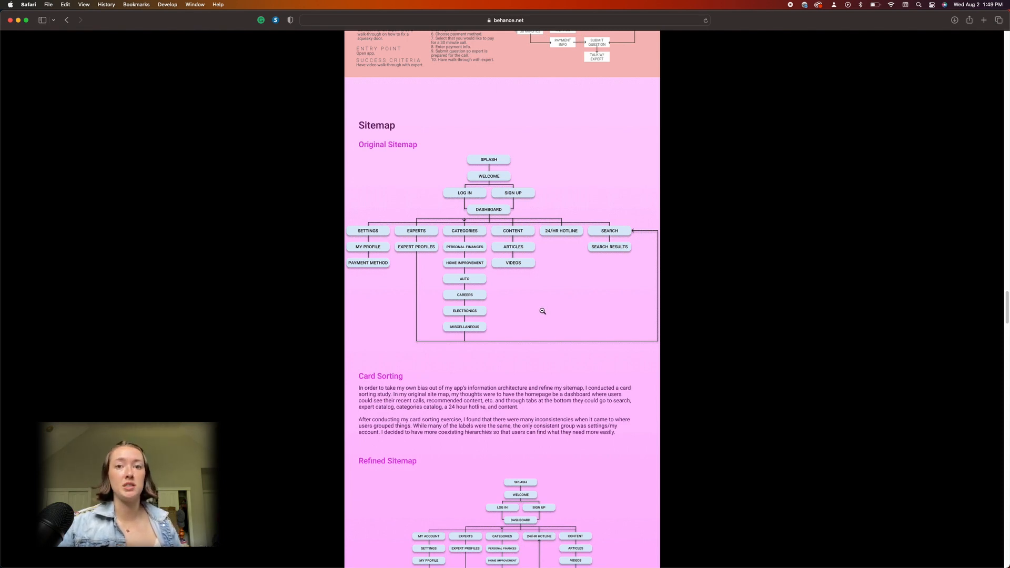
pyautogui.scroll(-3)
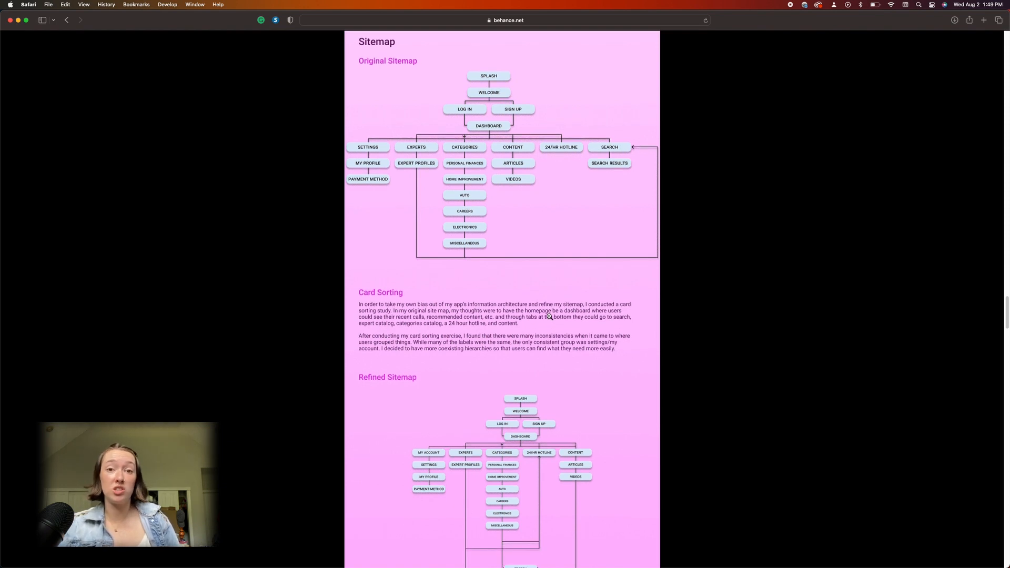
pyautogui.scroll(-3)
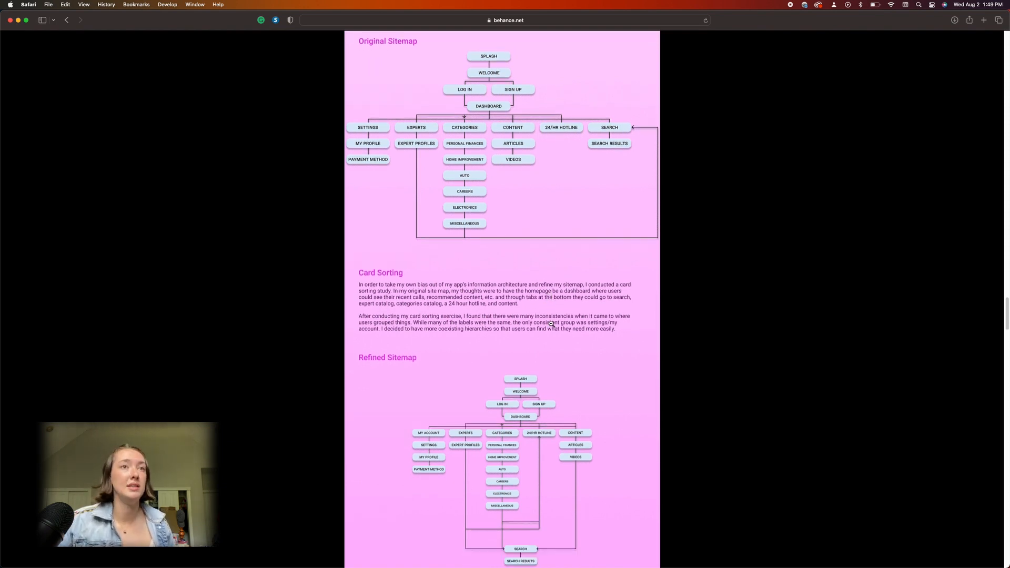
pyautogui.scroll(-3)
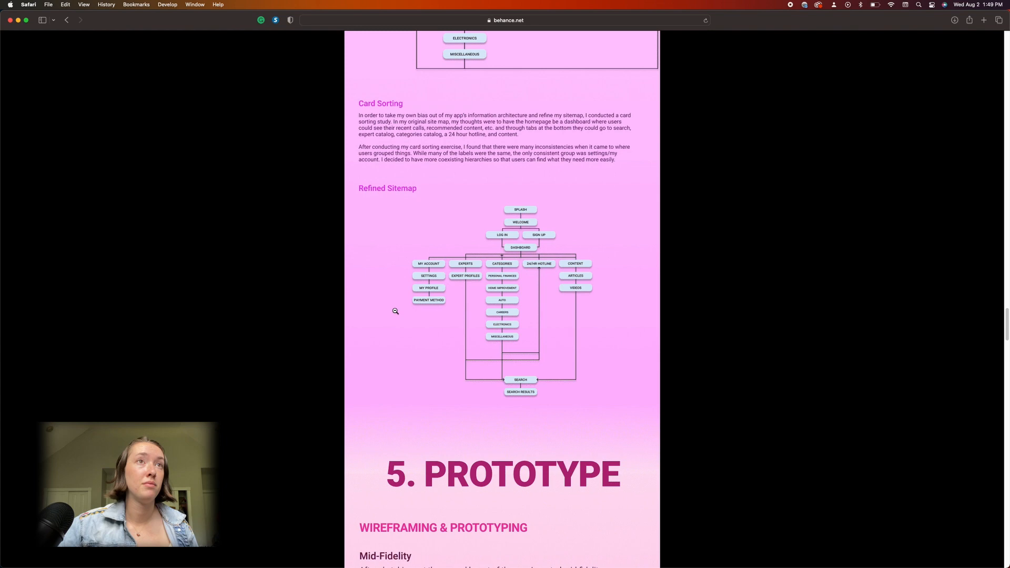
pyautogui.scroll(-3)
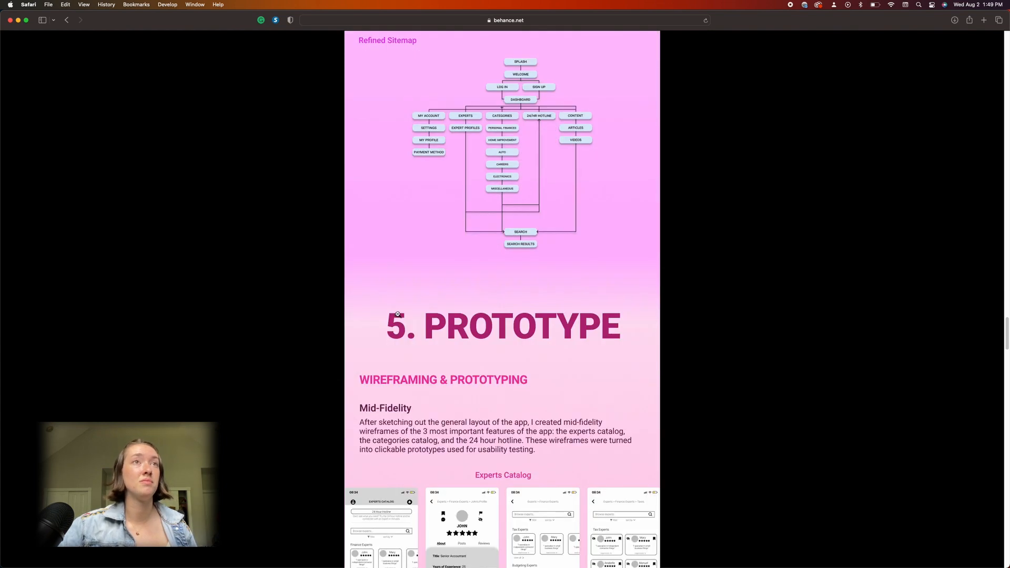
pyautogui.scroll(-3)
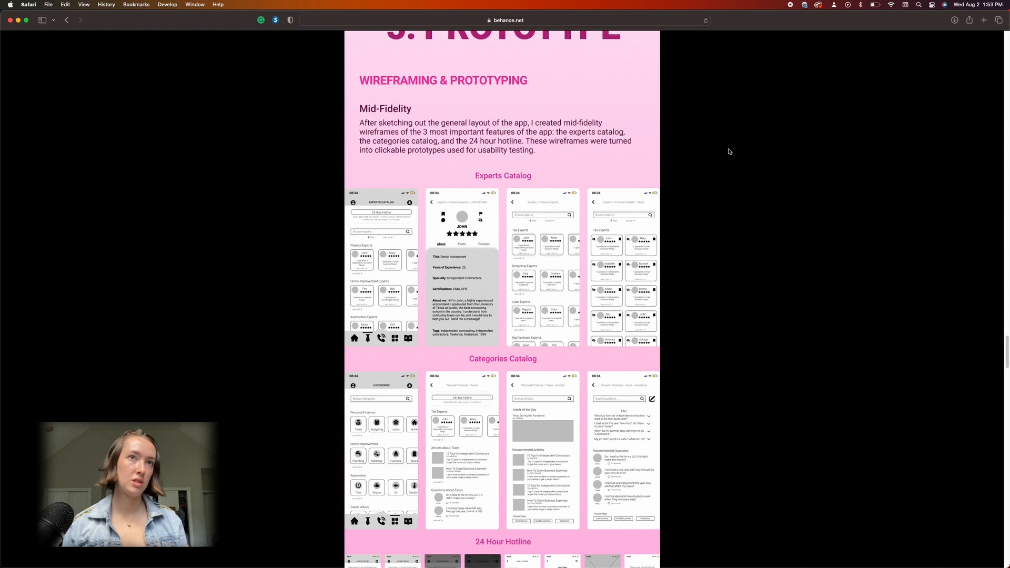
pyautogui.scroll(-3)
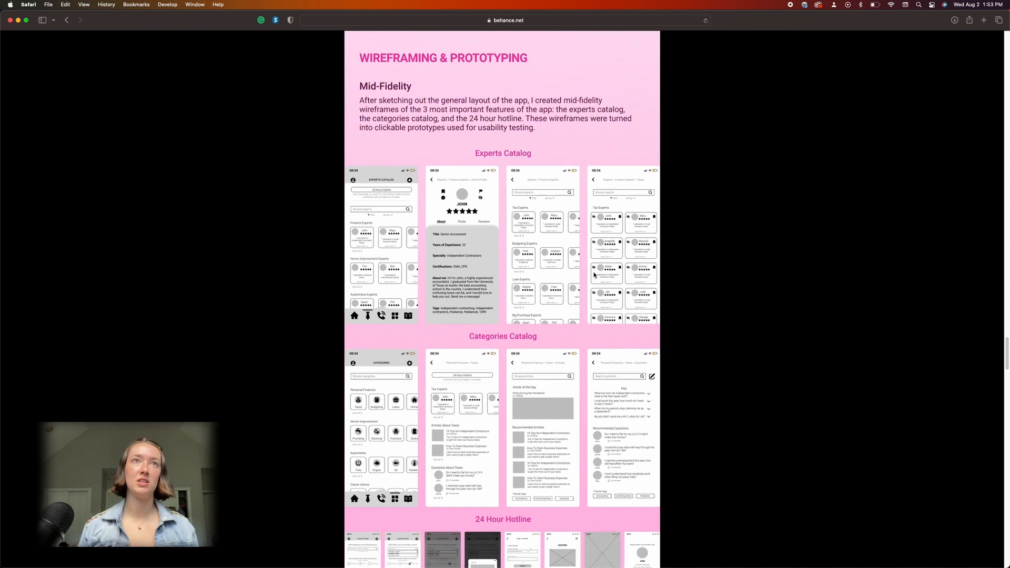
pyautogui.scroll(-3)
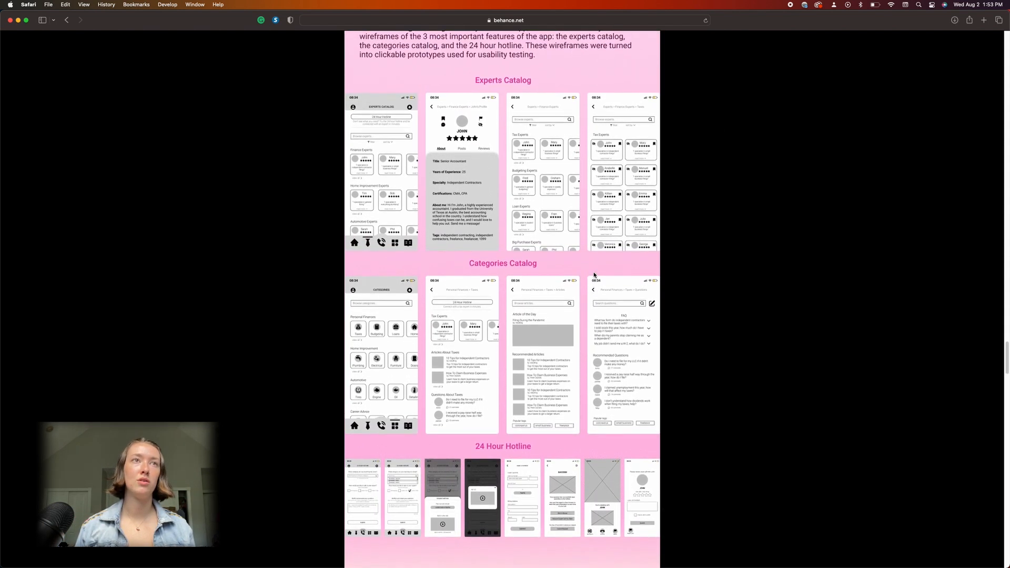
pyautogui.scroll(-3)
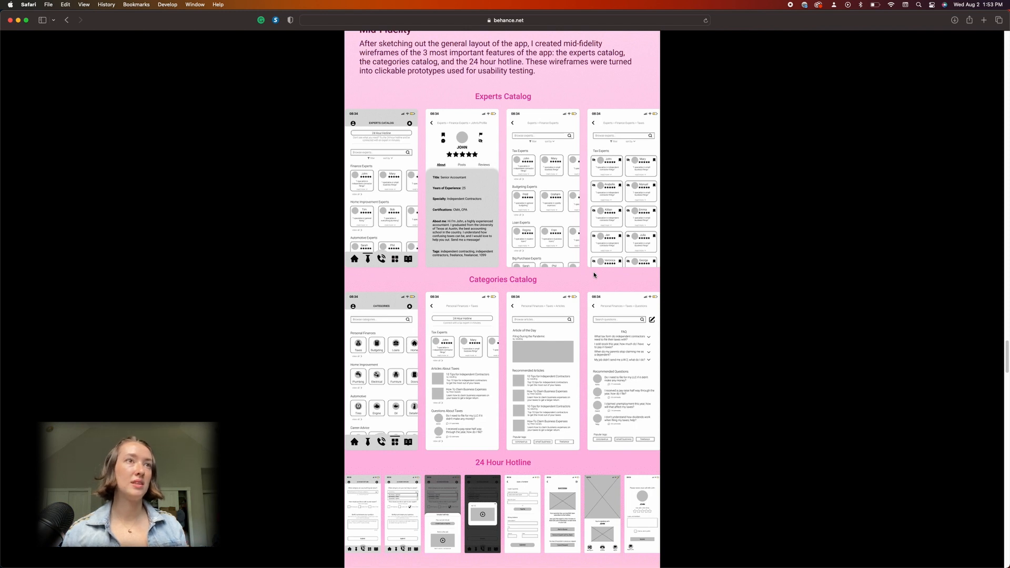
pyautogui.moveTo(580, 331)
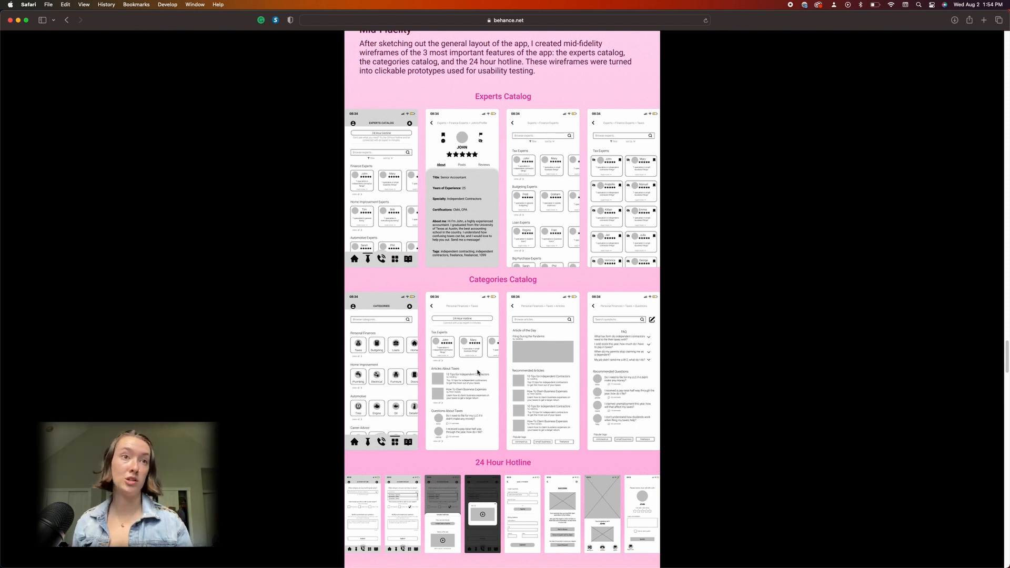
pyautogui.scroll(-3)
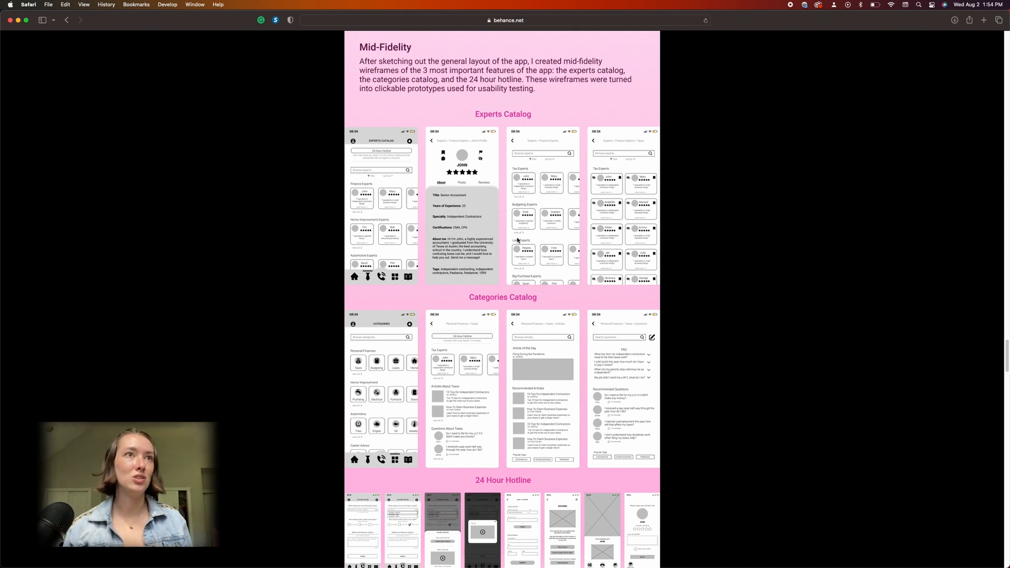
pyautogui.scroll(-3)
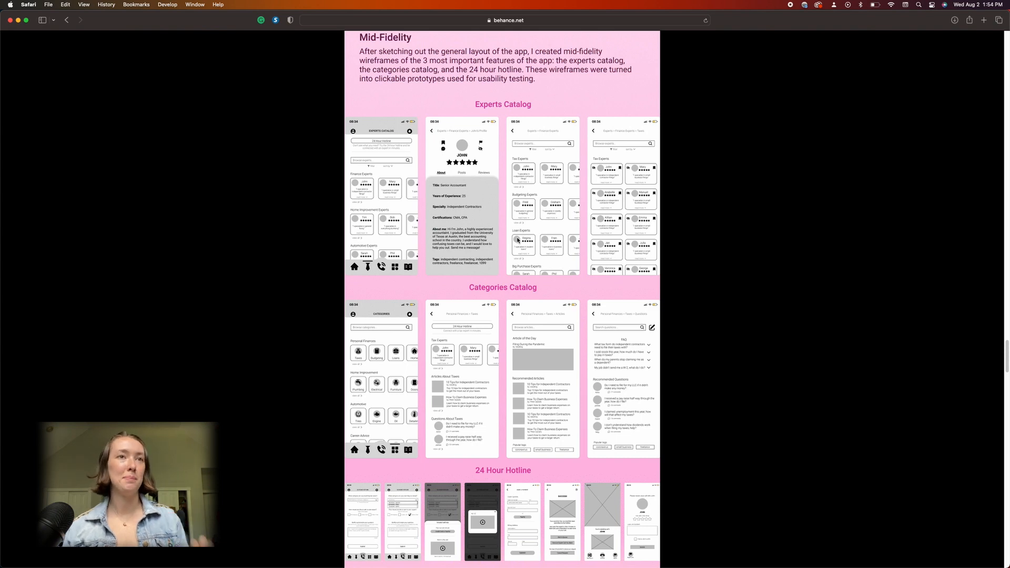
pyautogui.scroll(-3)
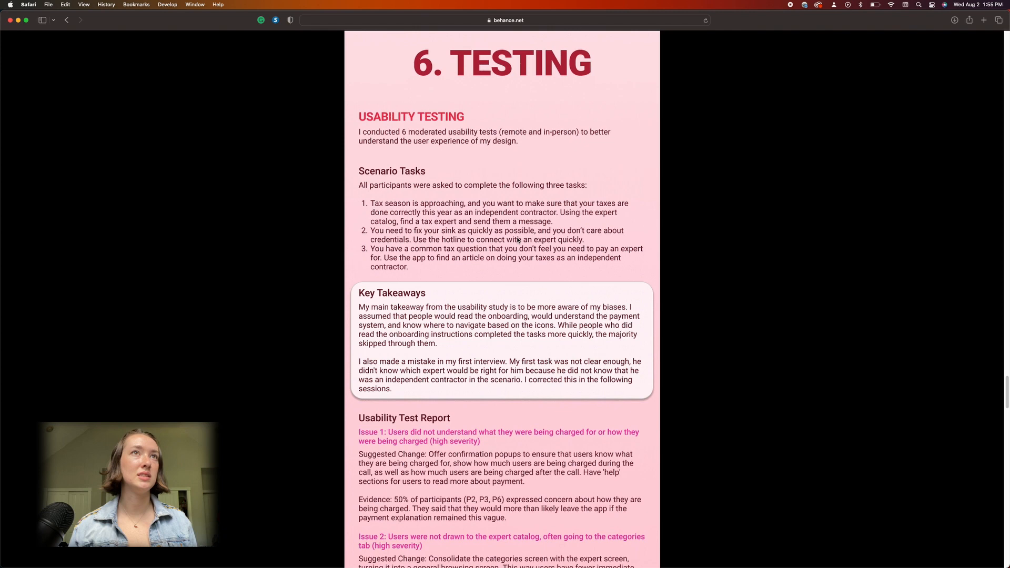
pyautogui.scroll(-3)
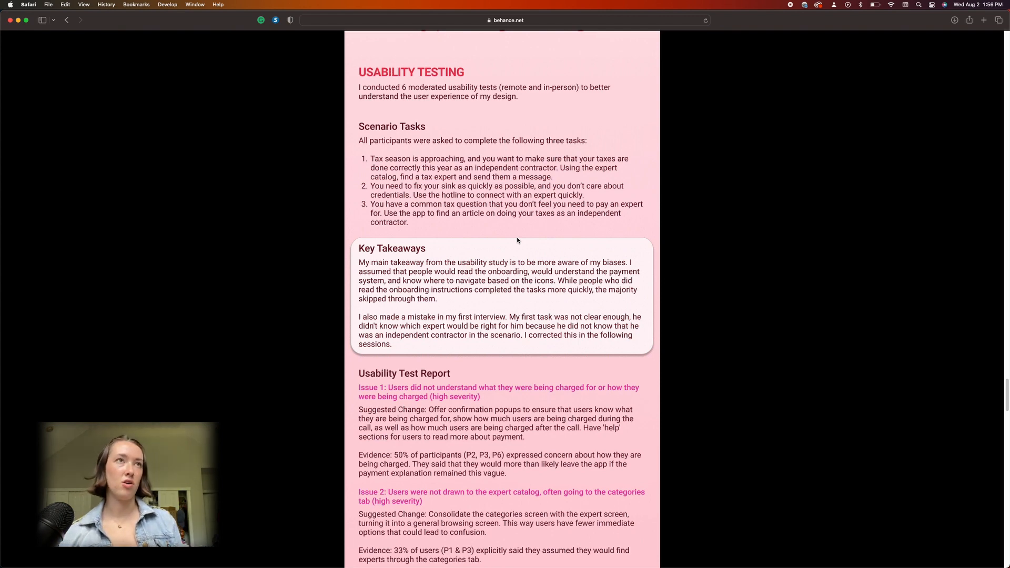
pyautogui.scroll(-3)
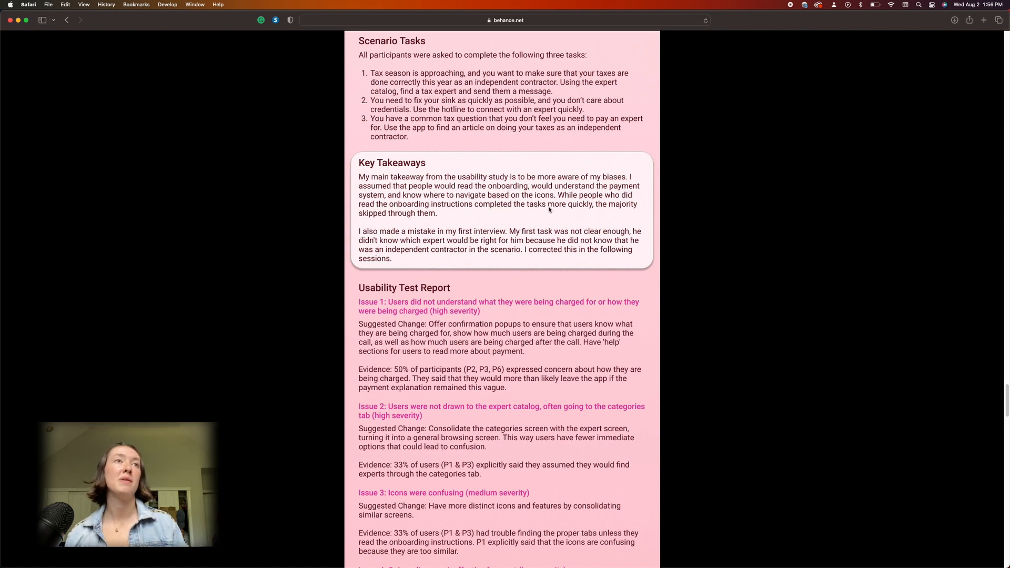
pyautogui.moveTo(538, 212)
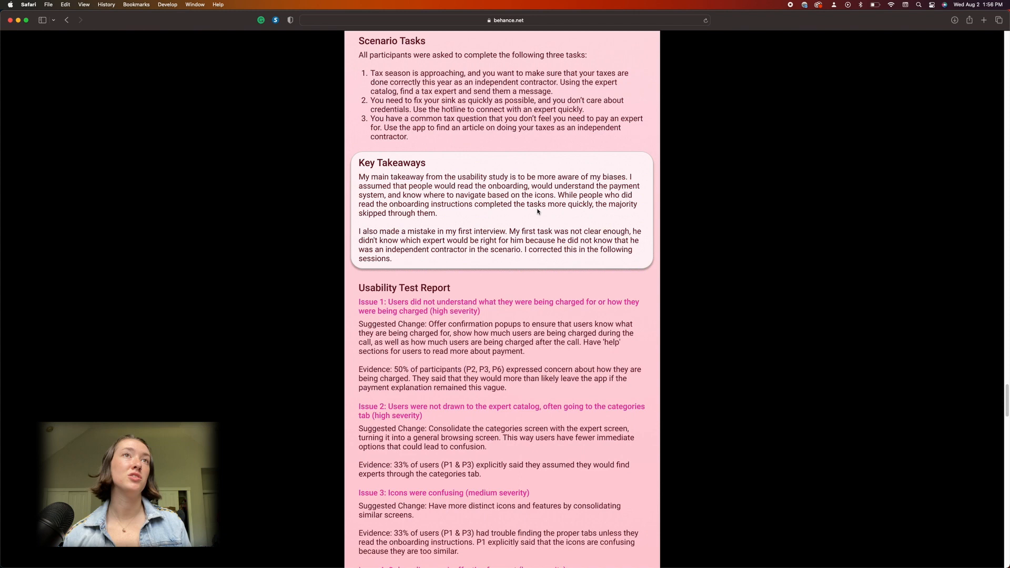
pyautogui.moveTo(492, 208)
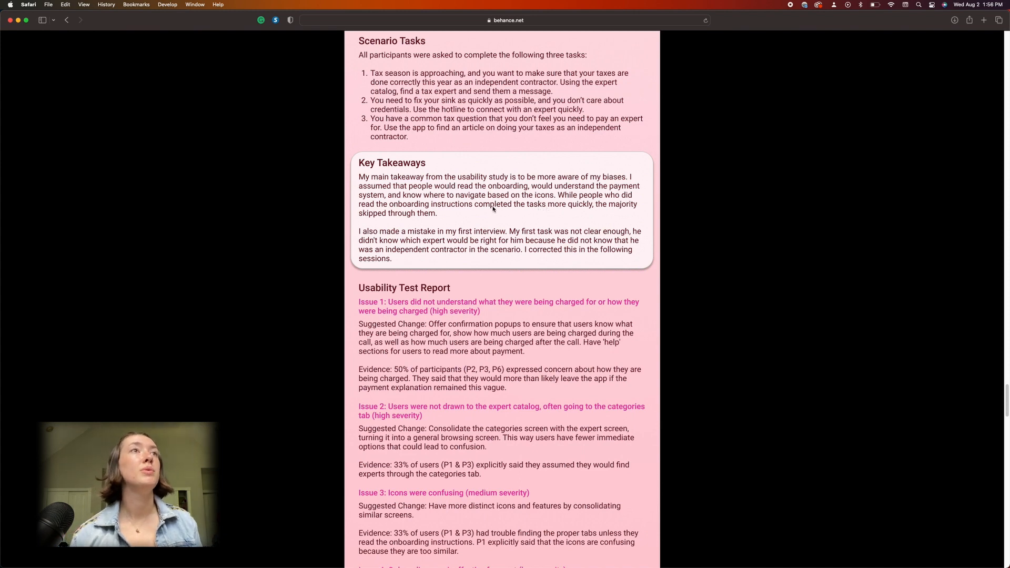
pyautogui.scroll(-3)
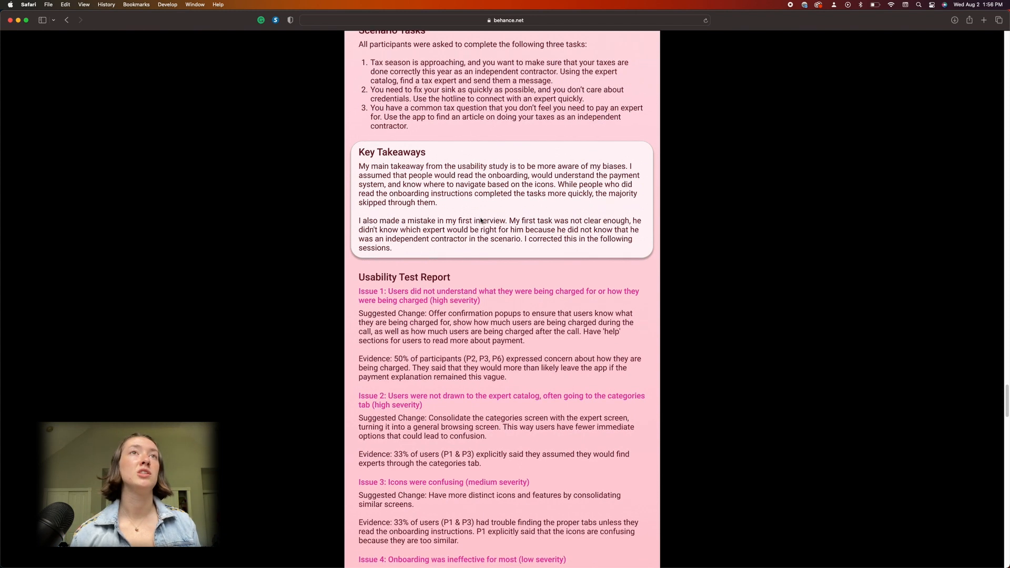
pyautogui.scroll(-3)
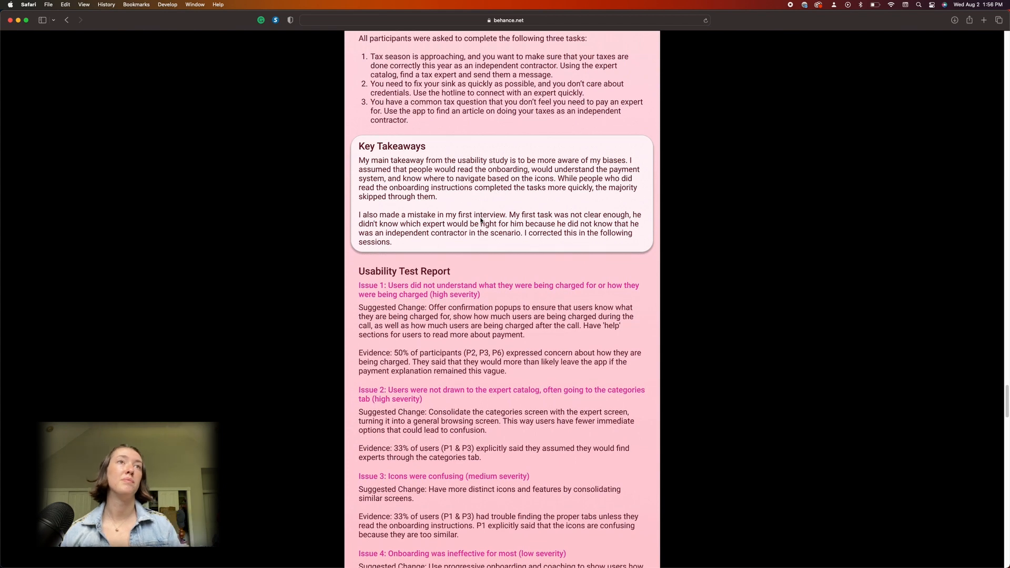
pyautogui.scroll(-3)
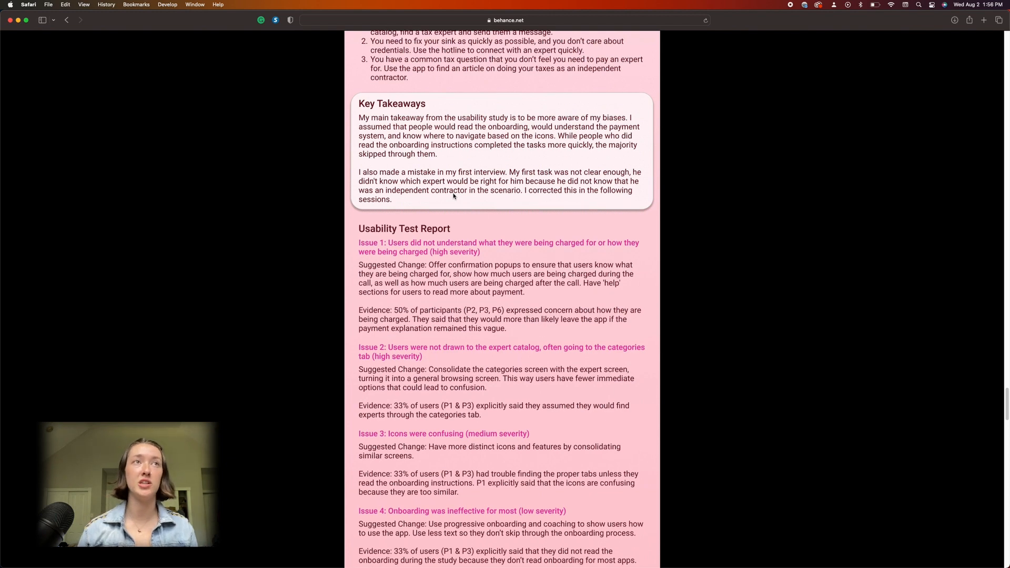
pyautogui.scroll(-3)
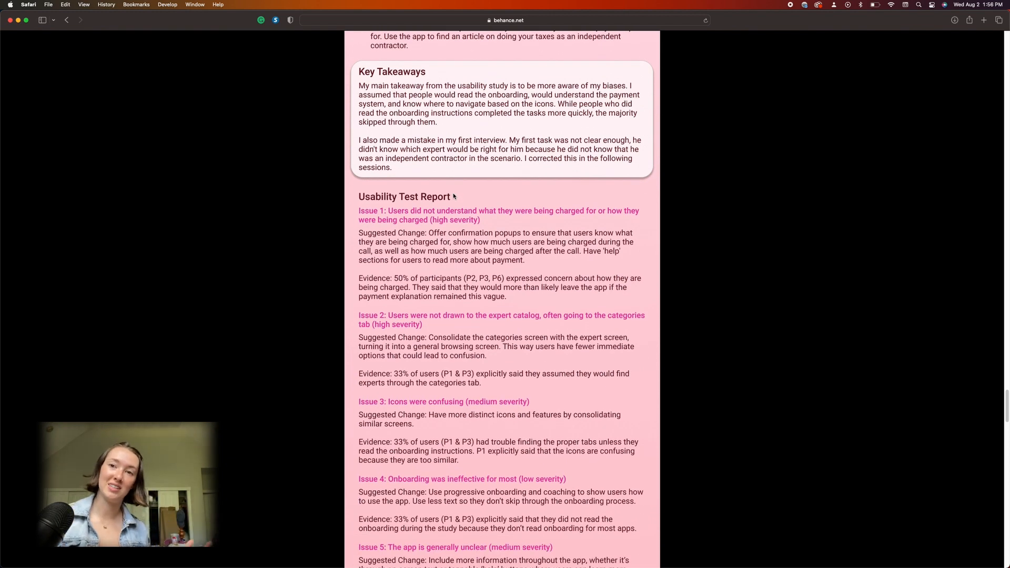
pyautogui.scroll(-3)
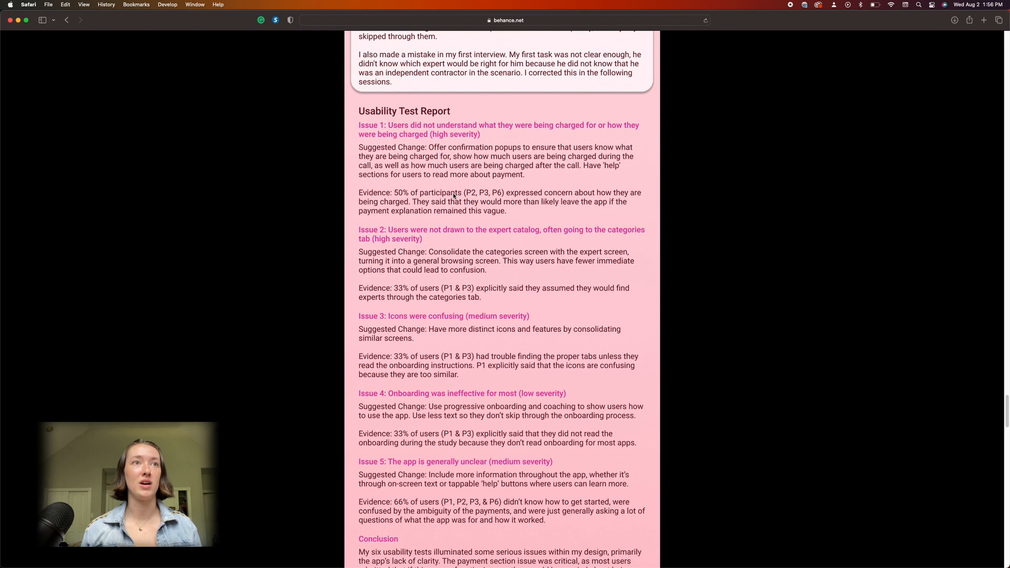
pyautogui.scroll(-3)
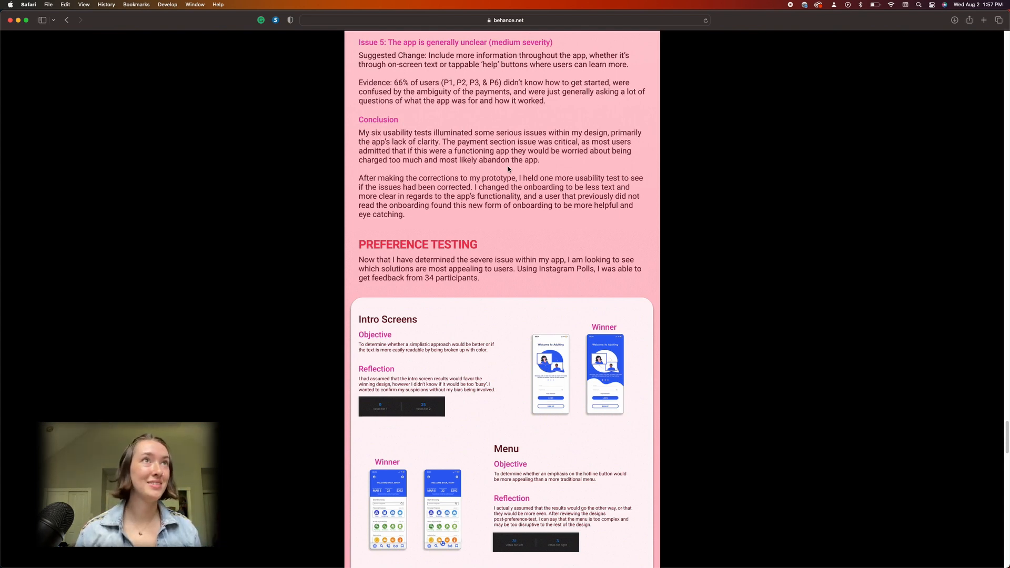
pyautogui.scroll(-3)
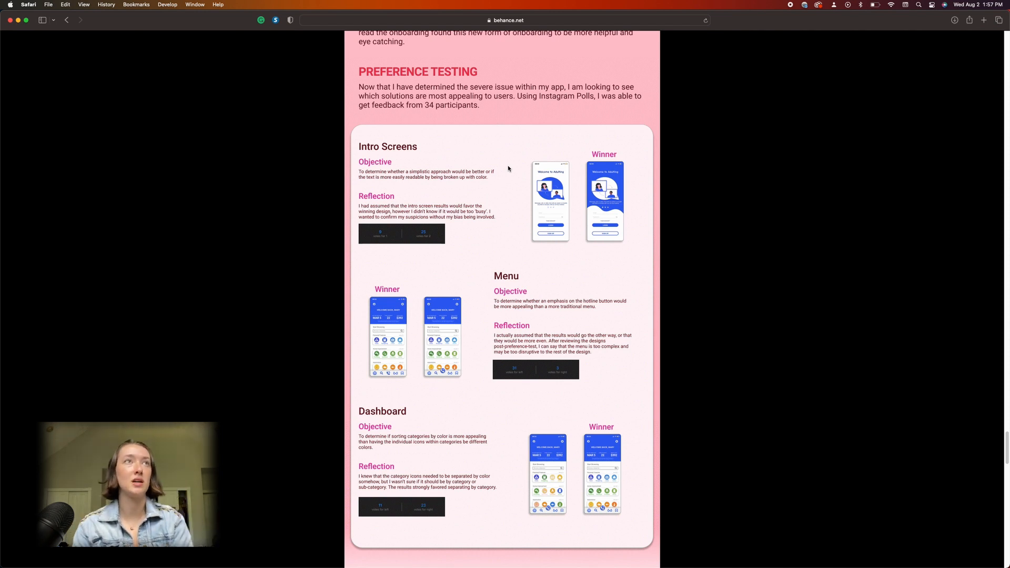
pyautogui.scroll(-3)
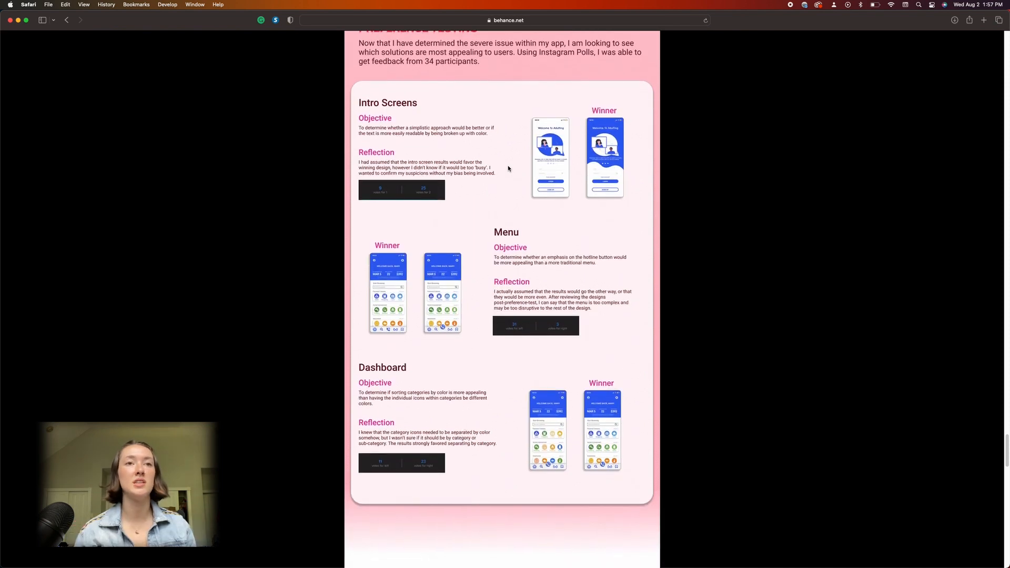
pyautogui.scroll(-3)
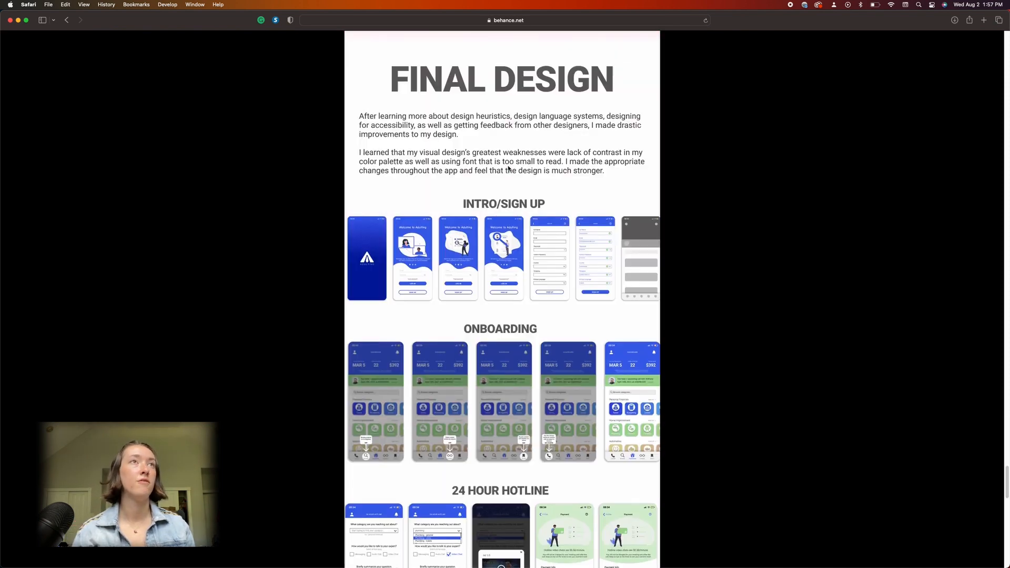
pyautogui.scroll(-3)
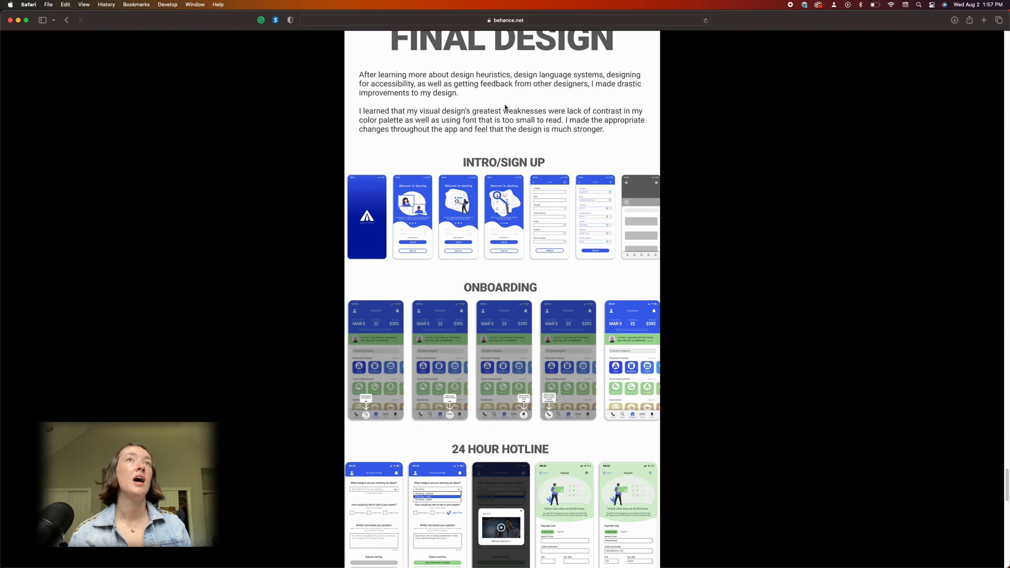
pyautogui.moveTo(396, 132)
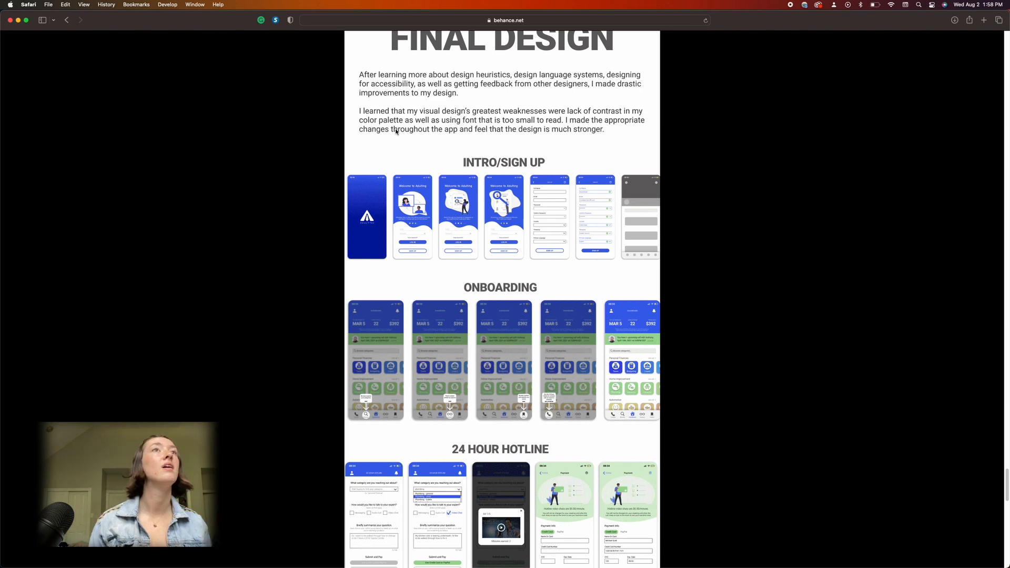
pyautogui.scroll(-3)
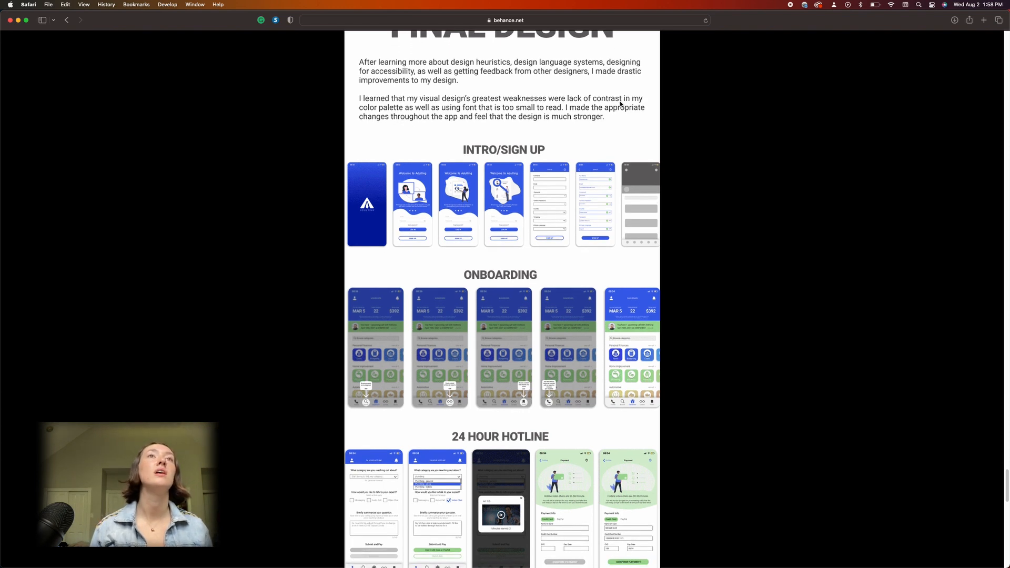
pyautogui.moveTo(429, 111)
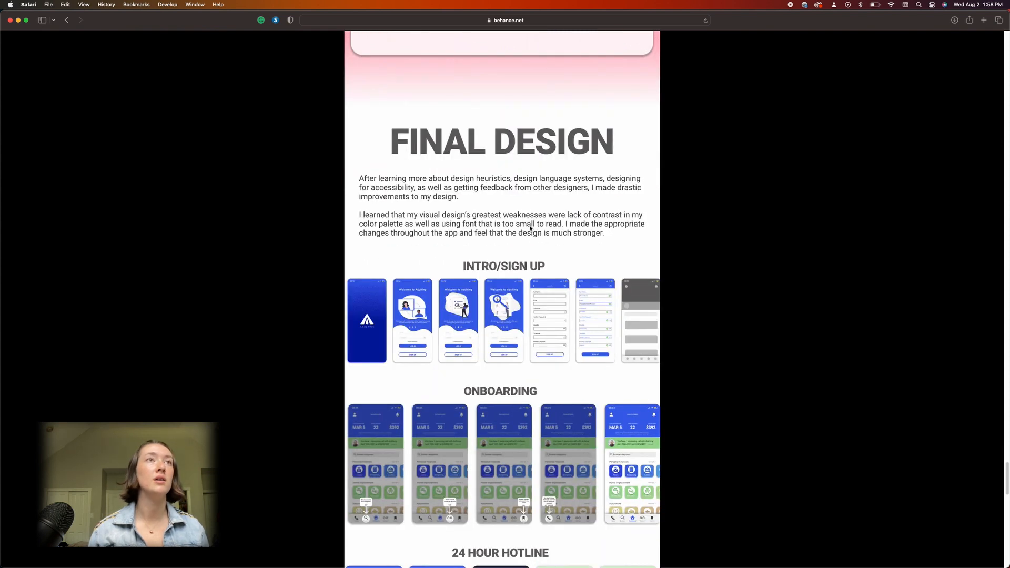
pyautogui.moveTo(547, 226)
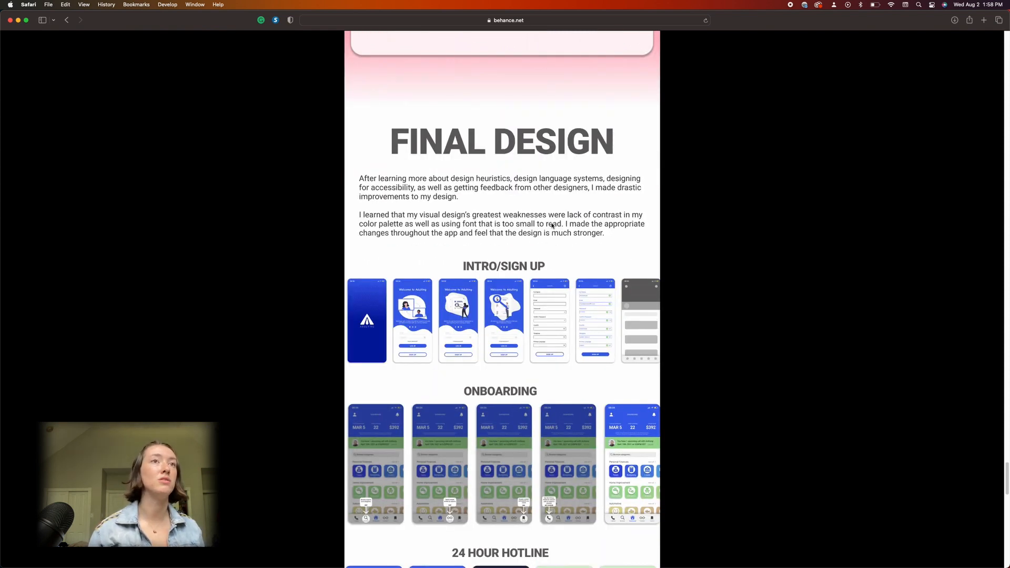
pyautogui.scroll(-3)
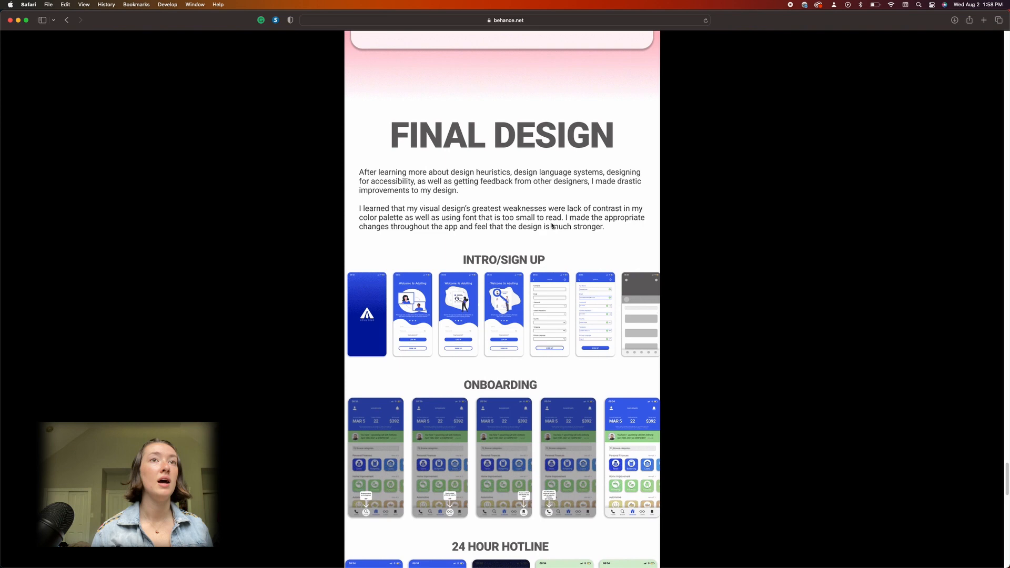
pyautogui.scroll(-3)
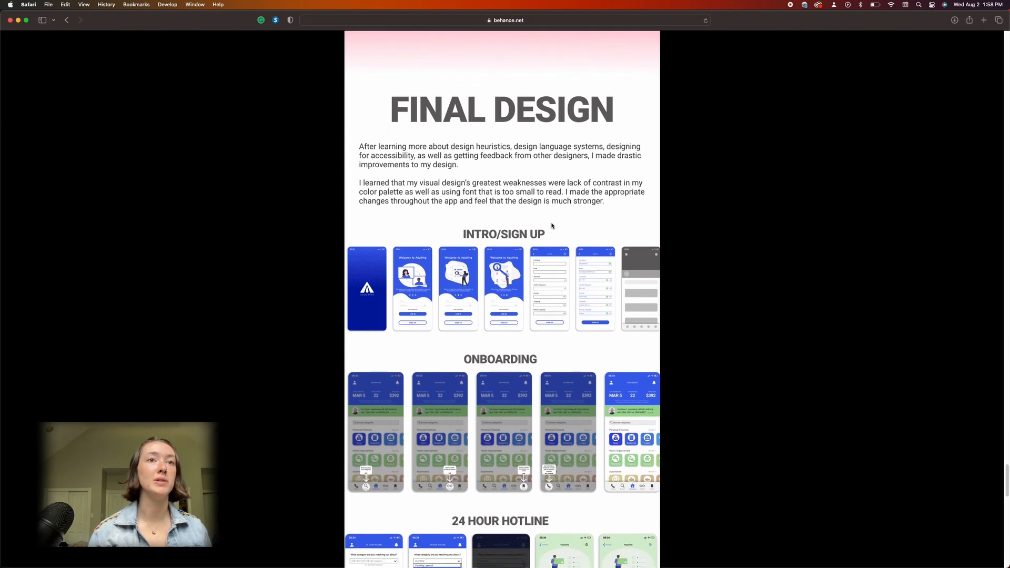
pyautogui.scroll(-3)
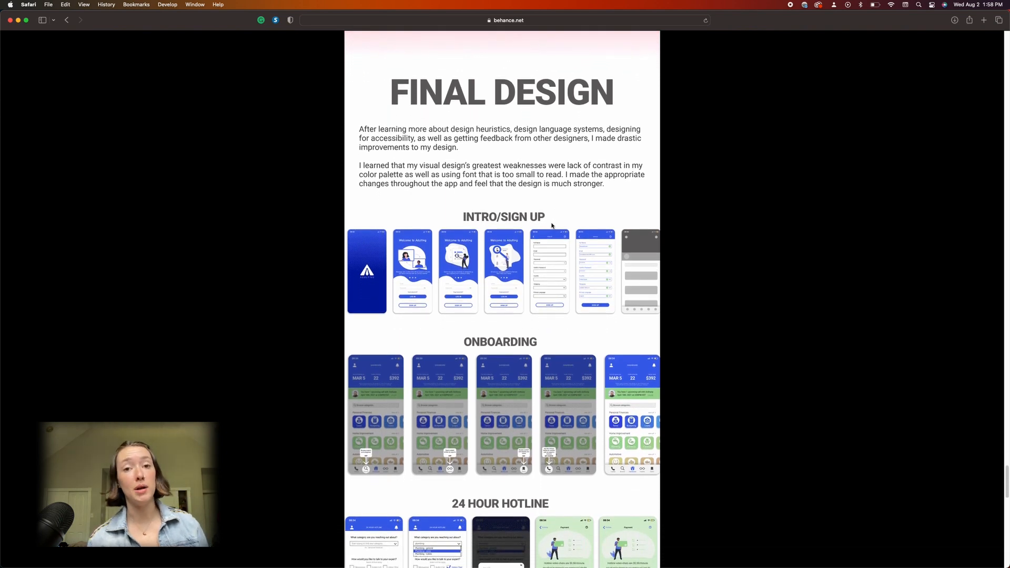
pyautogui.scroll(-3)
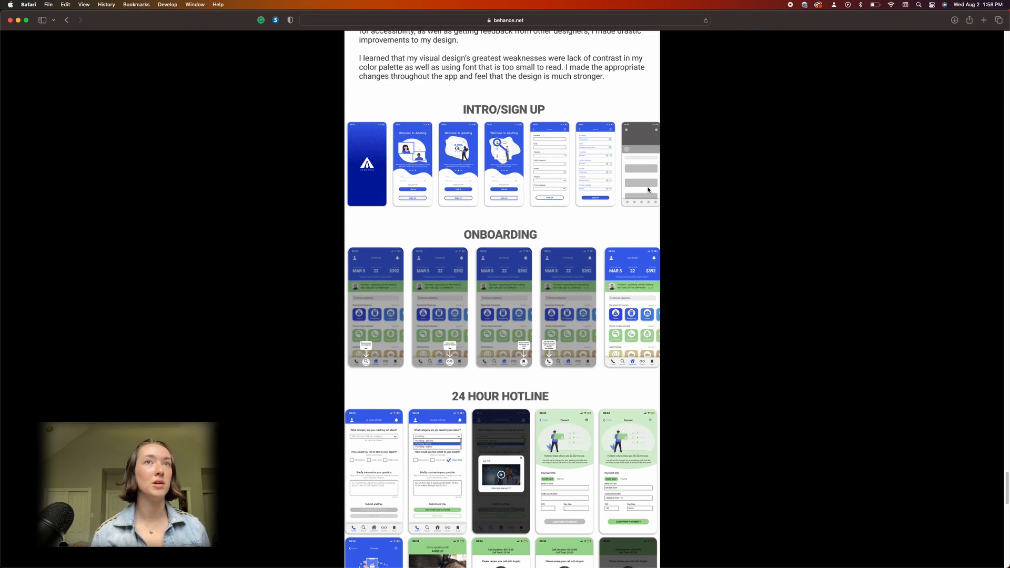
pyautogui.moveTo(594, 313)
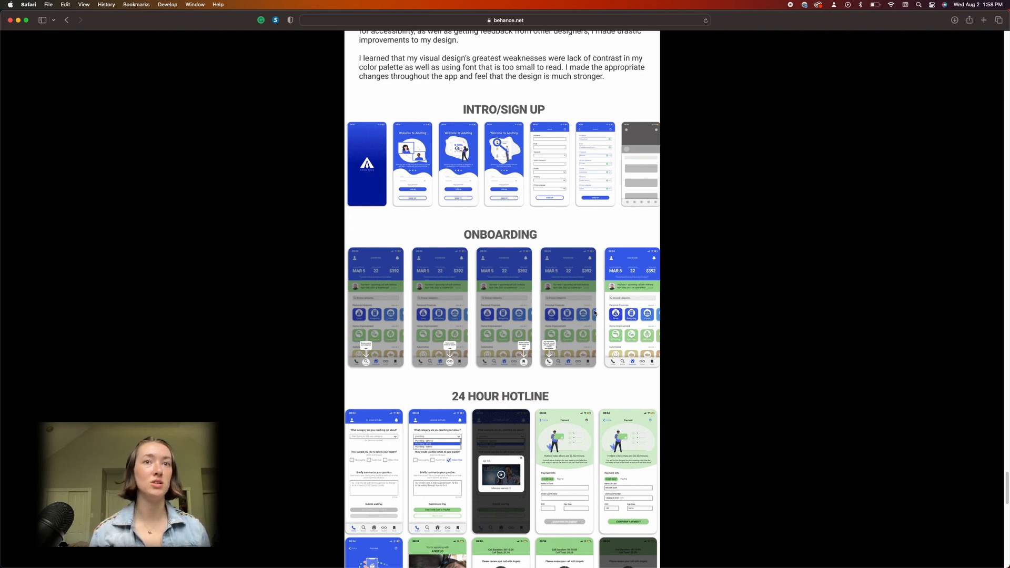
pyautogui.scroll(-3)
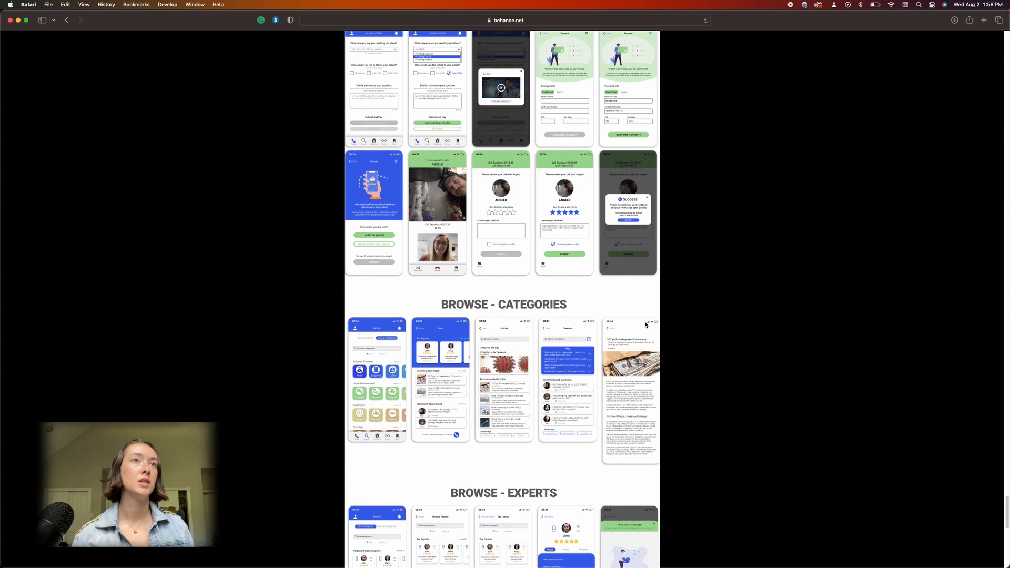
pyautogui.scroll(-3)
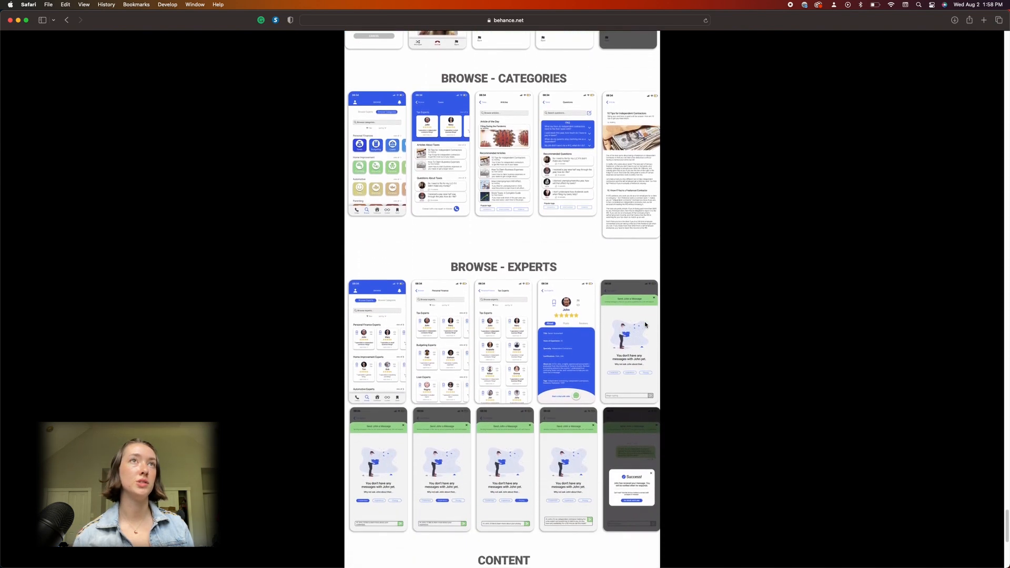
pyautogui.scroll(-3)
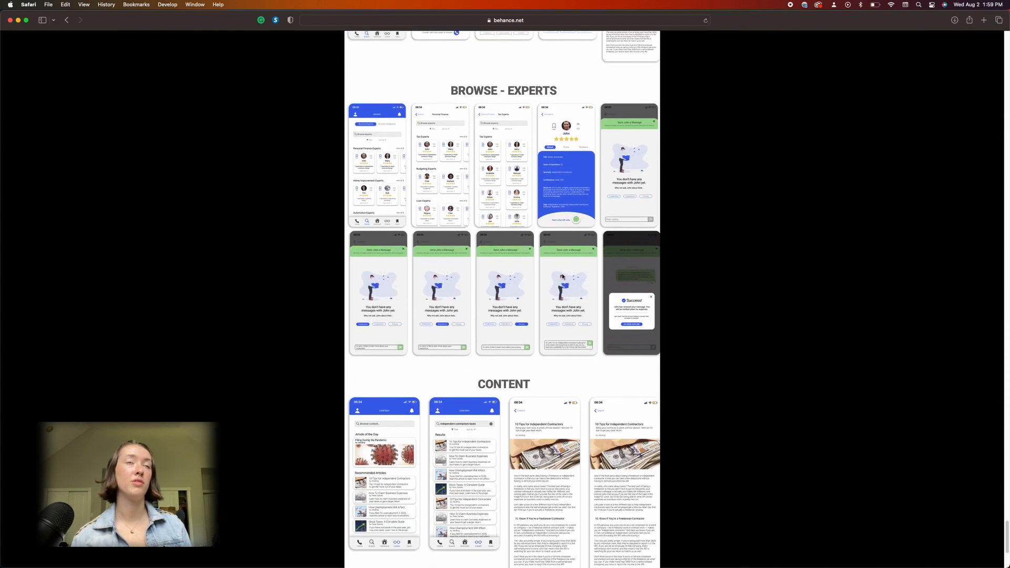
pyautogui.scroll(-3)
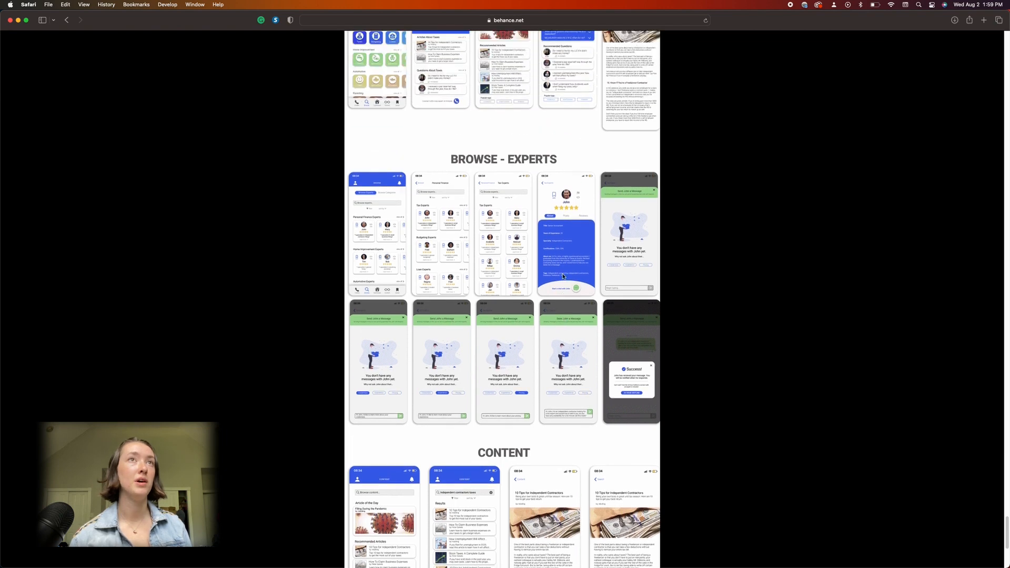
pyautogui.scroll(-3)
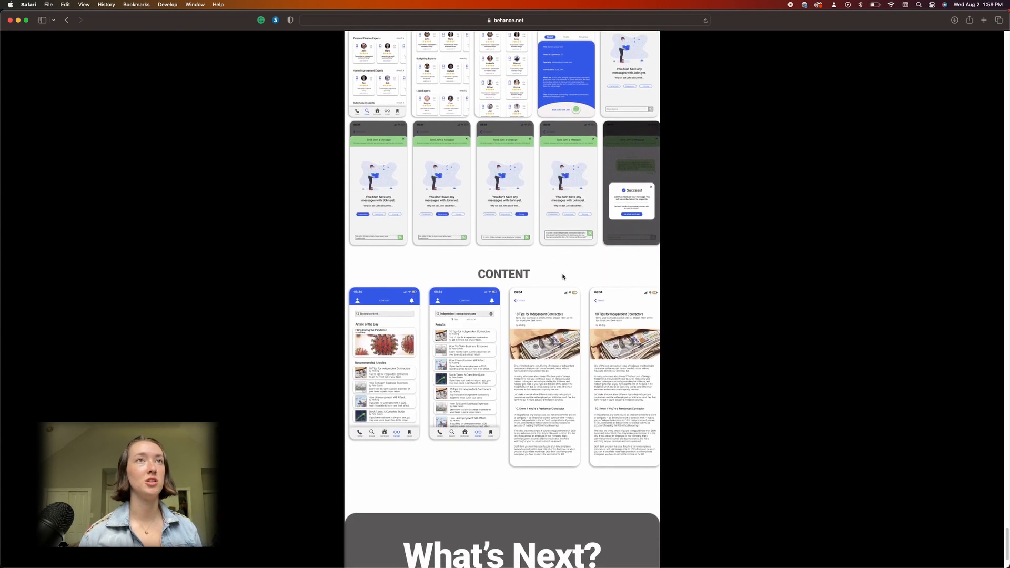
pyautogui.scroll(-3)
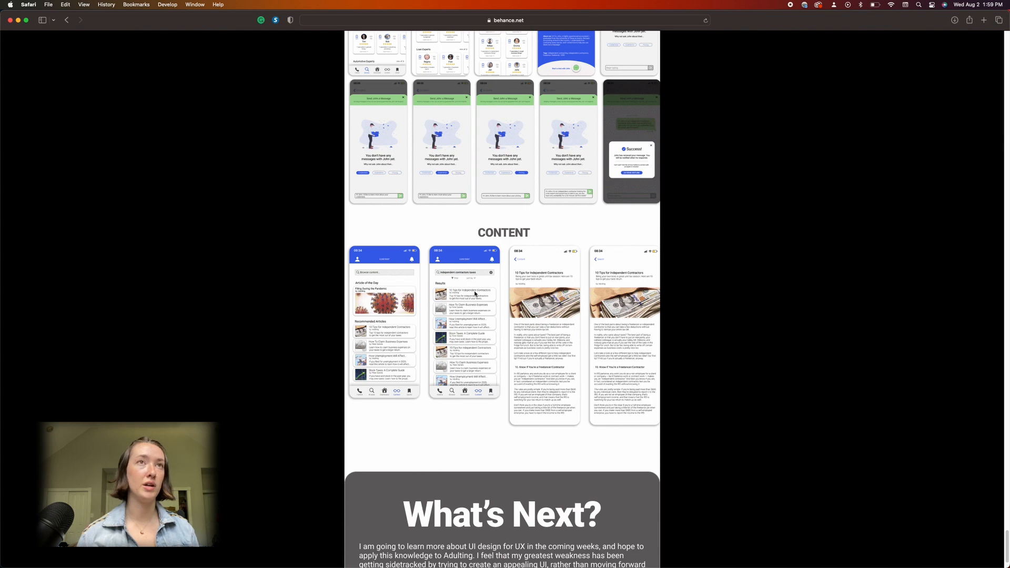
pyautogui.scroll(-3)
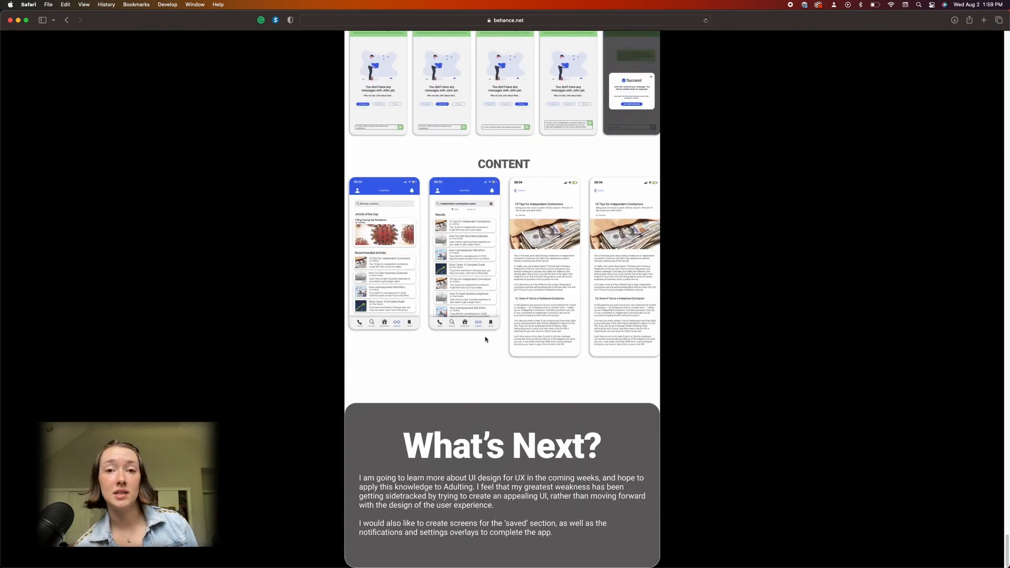
pyautogui.moveTo(516, 427)
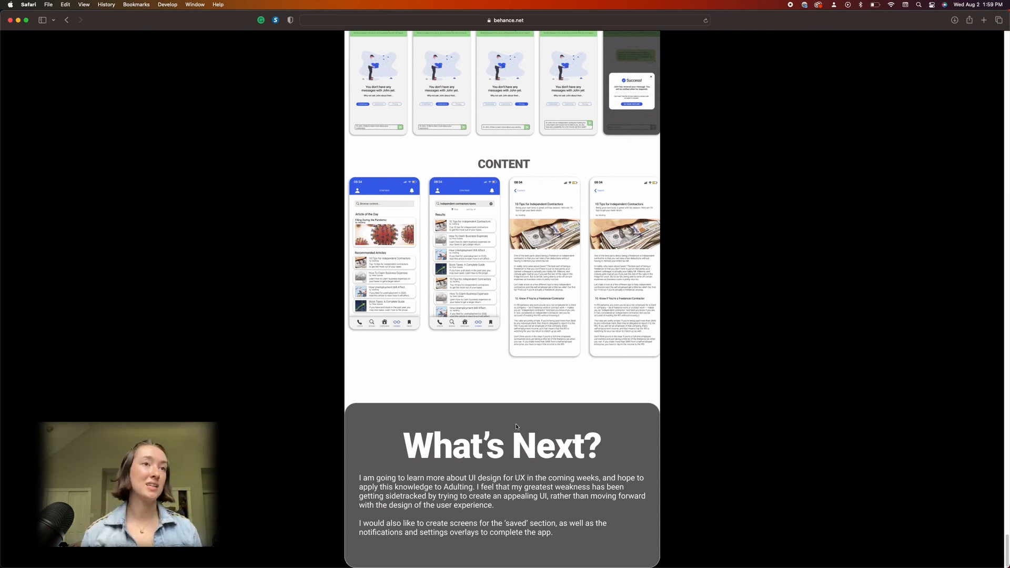